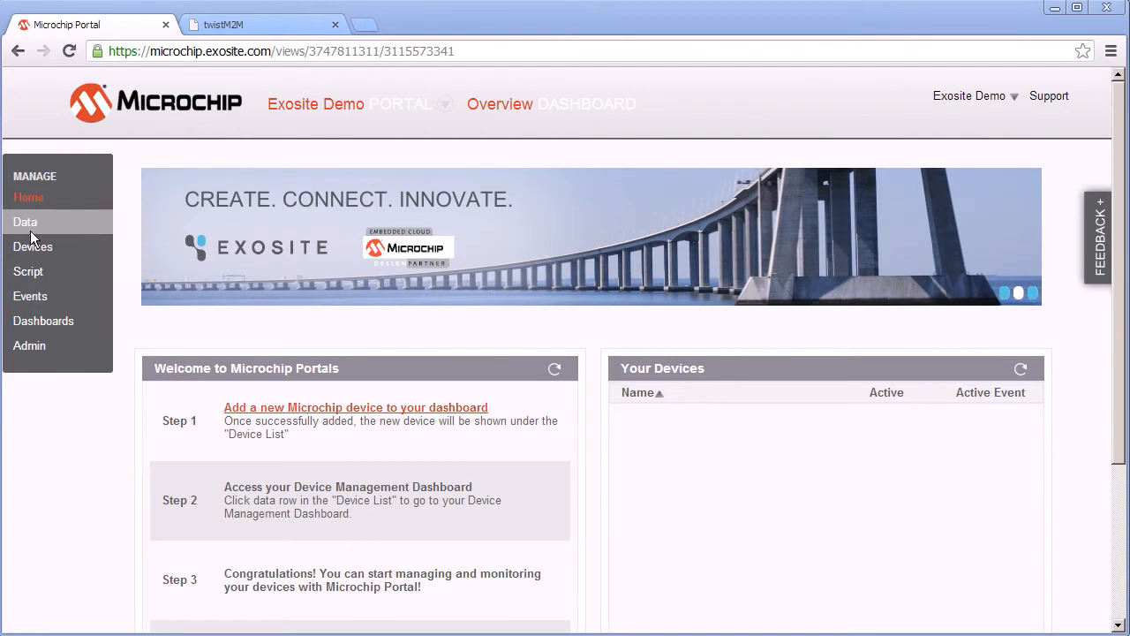
mouse_move(42, 322)
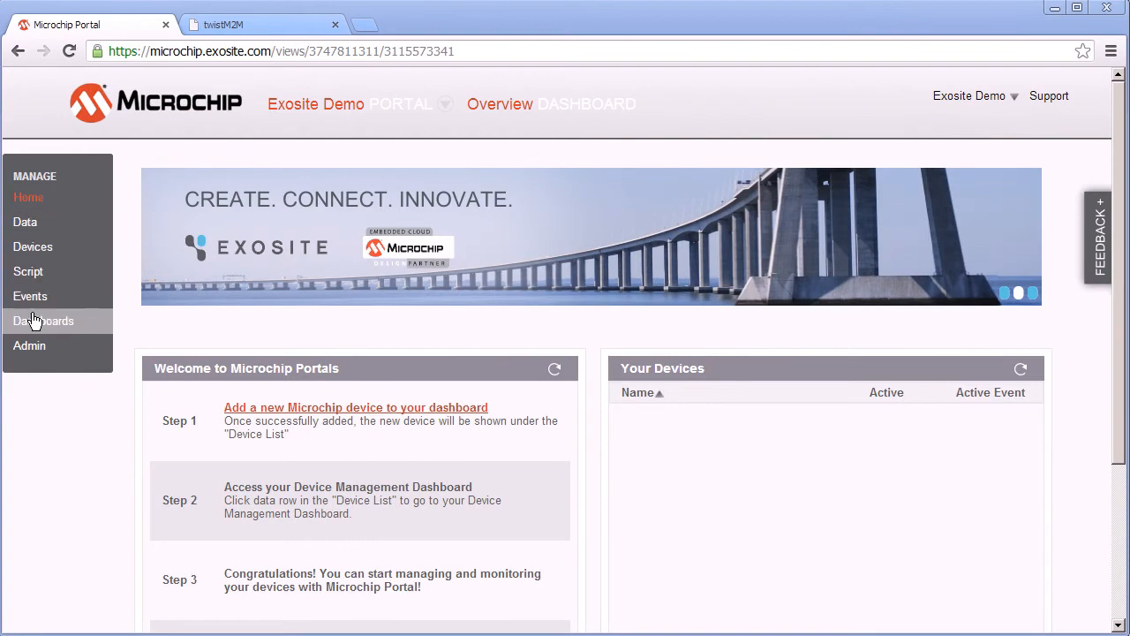
mouse_move(714, 462)
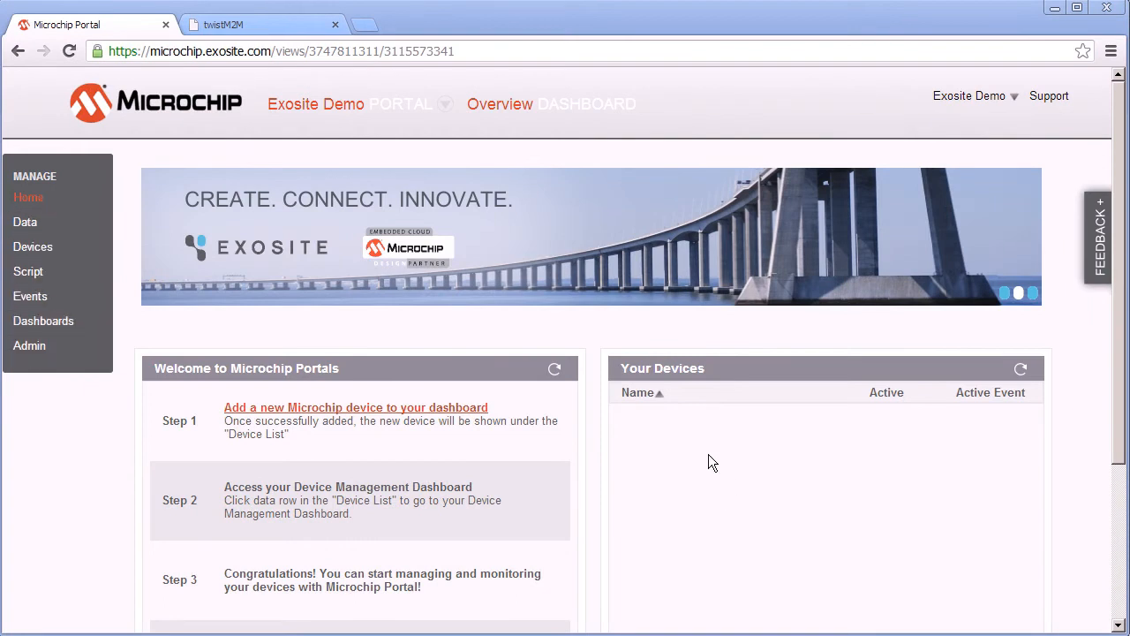
mouse_move(304, 415)
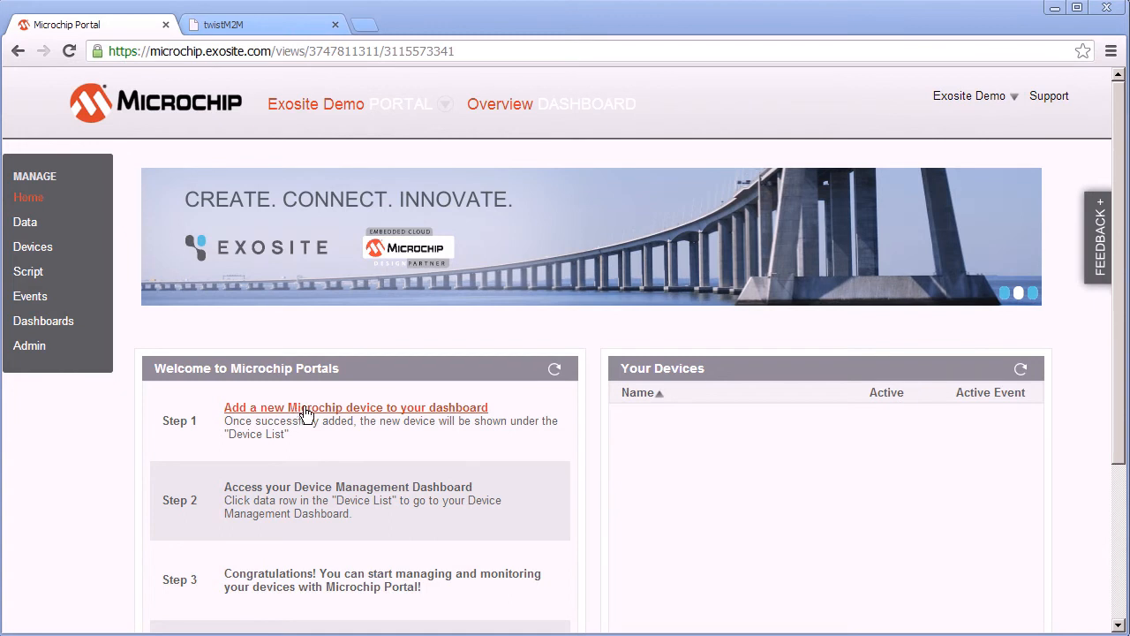
Begin adding a device of type Microchip M2M Development Platform for CDMA and continue to details
left_click(357, 406)
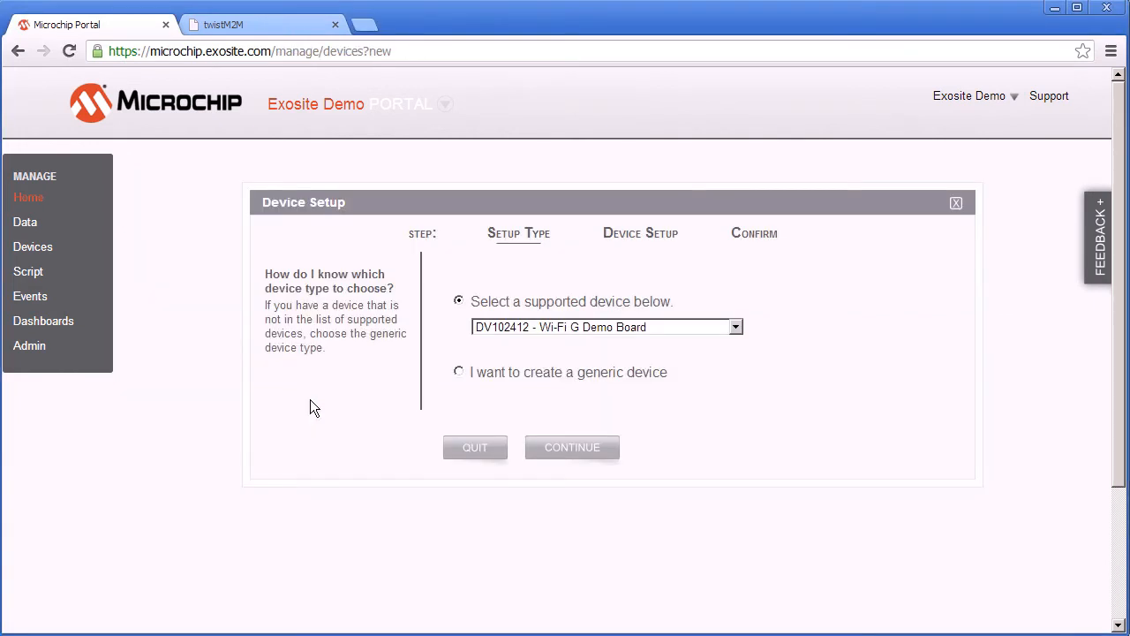
left_click(735, 327)
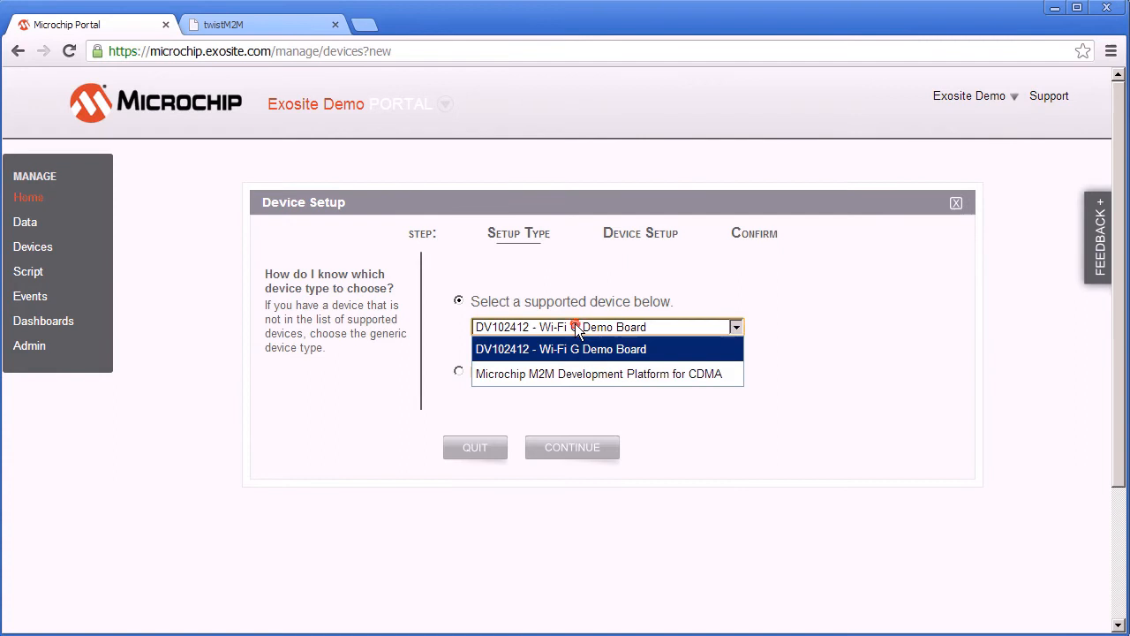
left_click(594, 374)
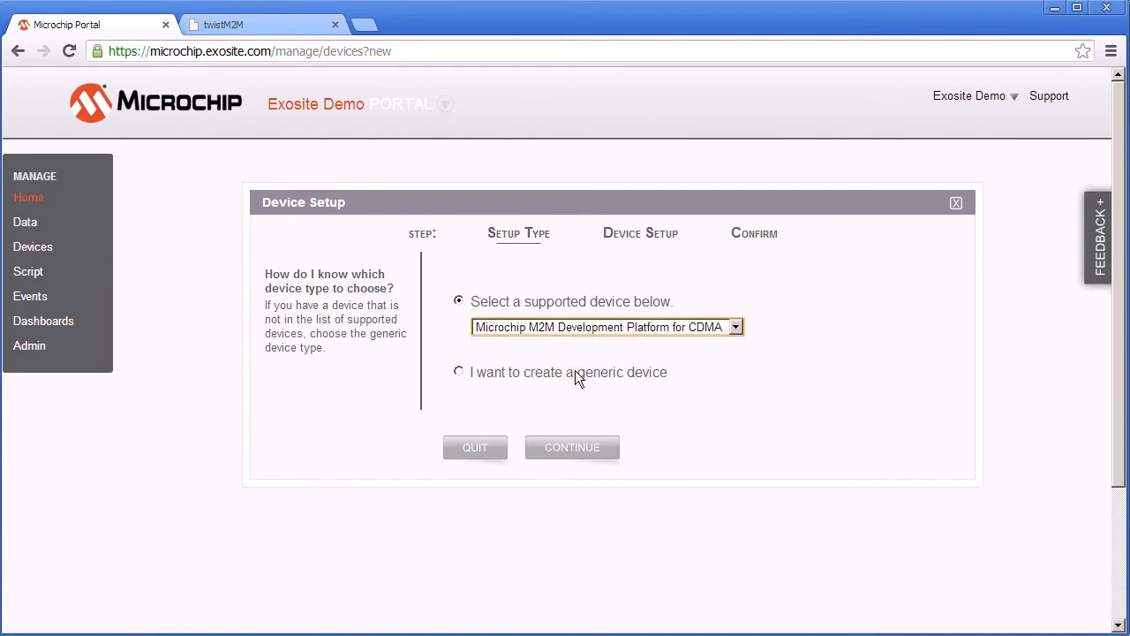
left_click(572, 447)
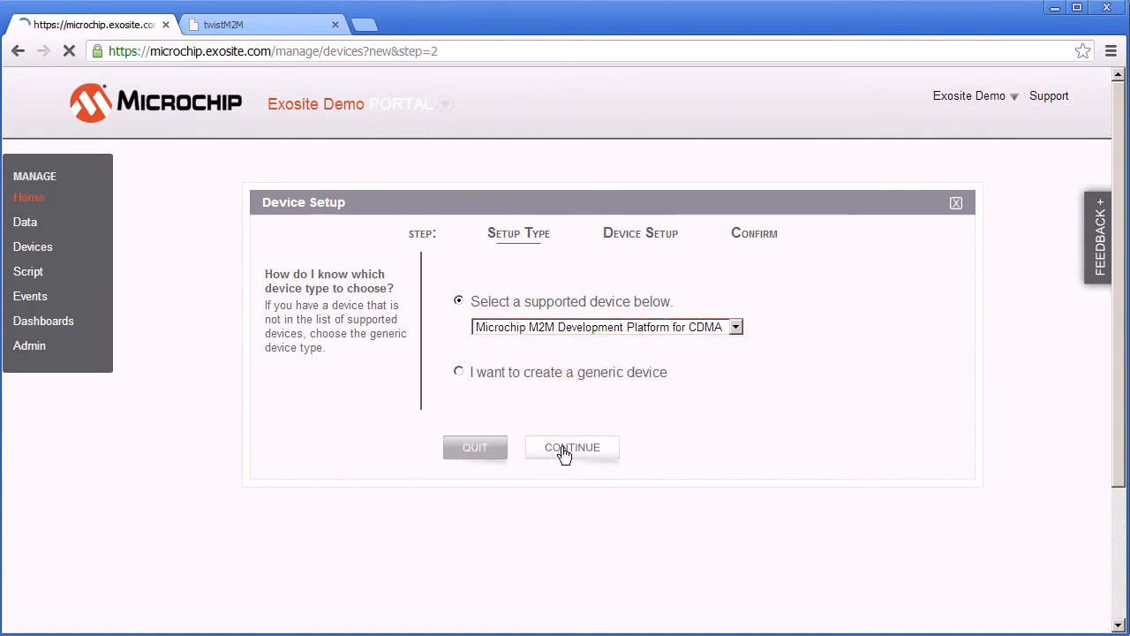
Register MEID A1000013D61605 as 'A1000013D61605 Demo Kit' located in Minneapolis, MN
left_click(572, 446)
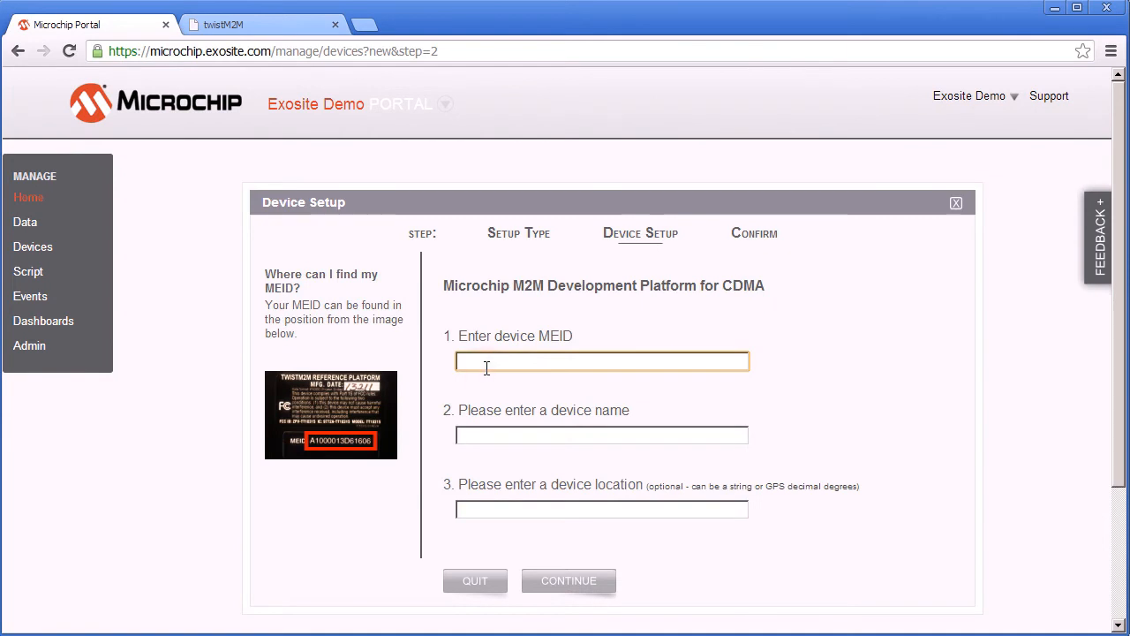
type("A1000013D61605")
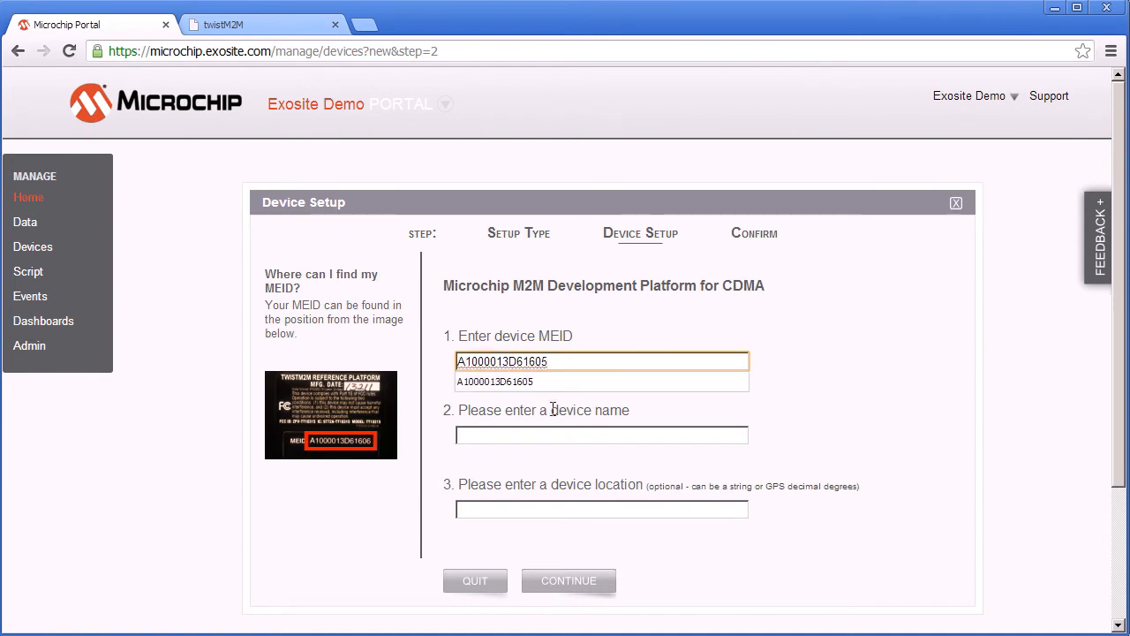
type("A1000013D61605 Demo Kit")
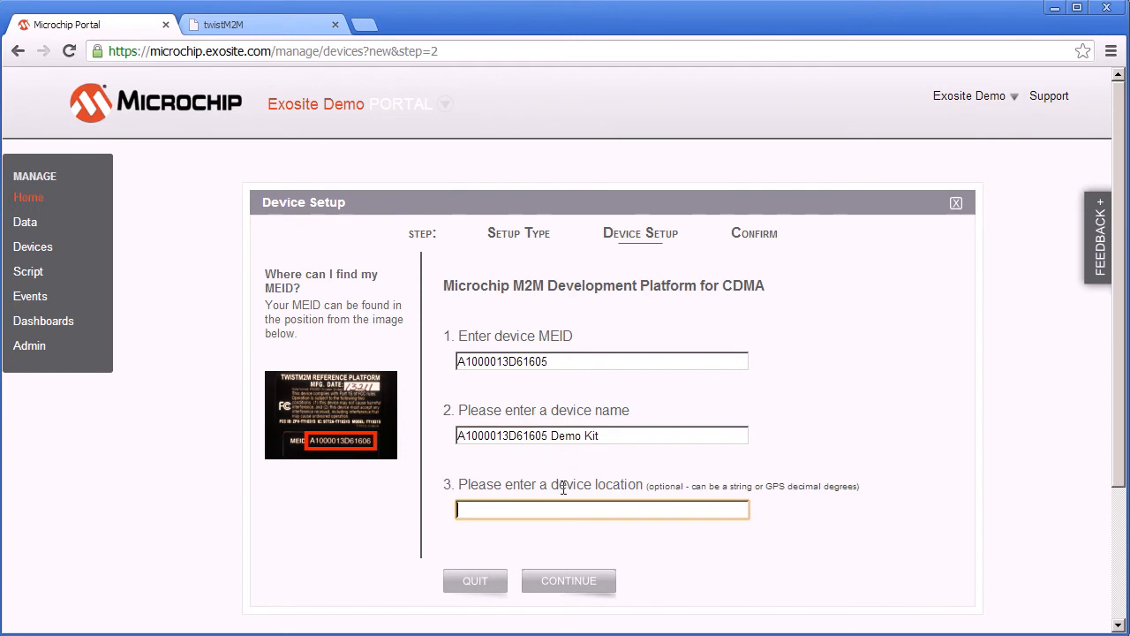
type("Minneapolis, MN")
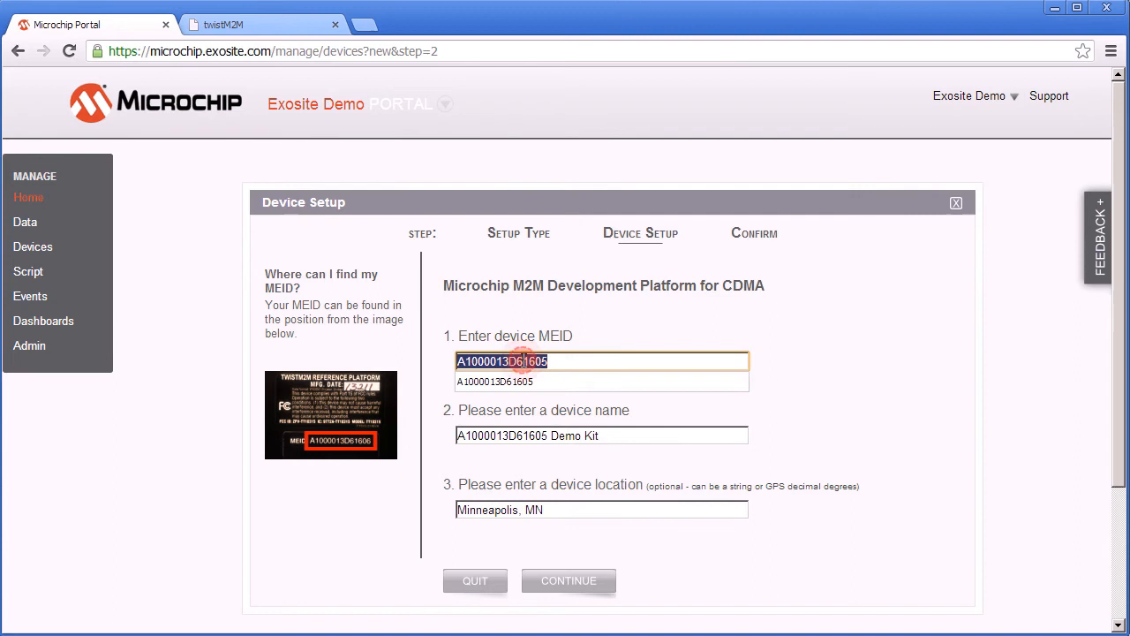
left_click(569, 580)
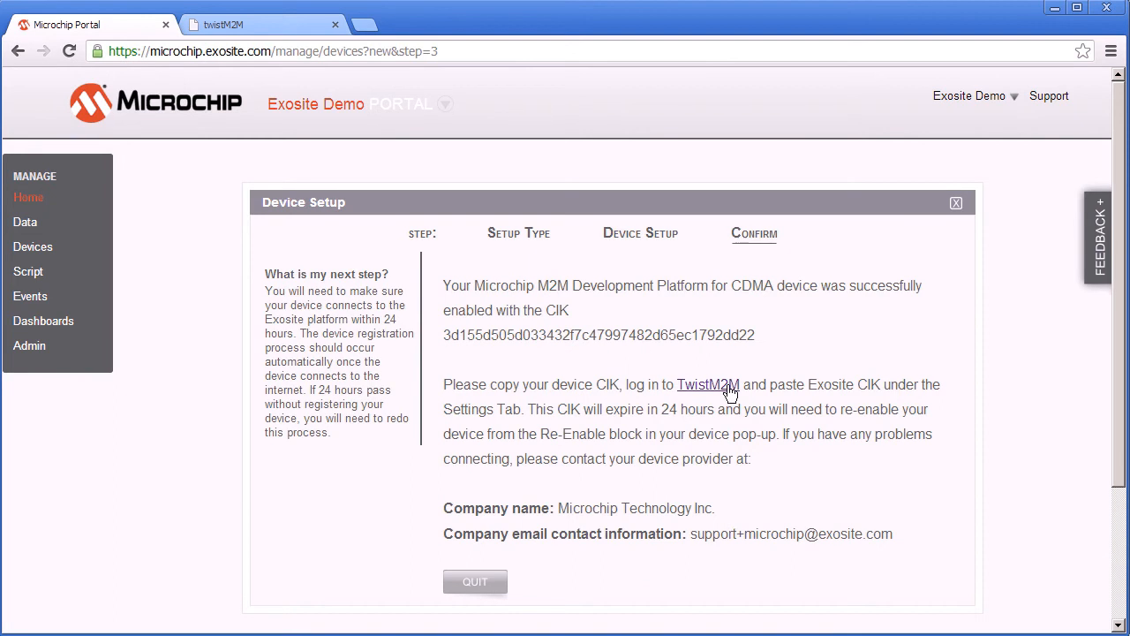
mouse_move(505, 382)
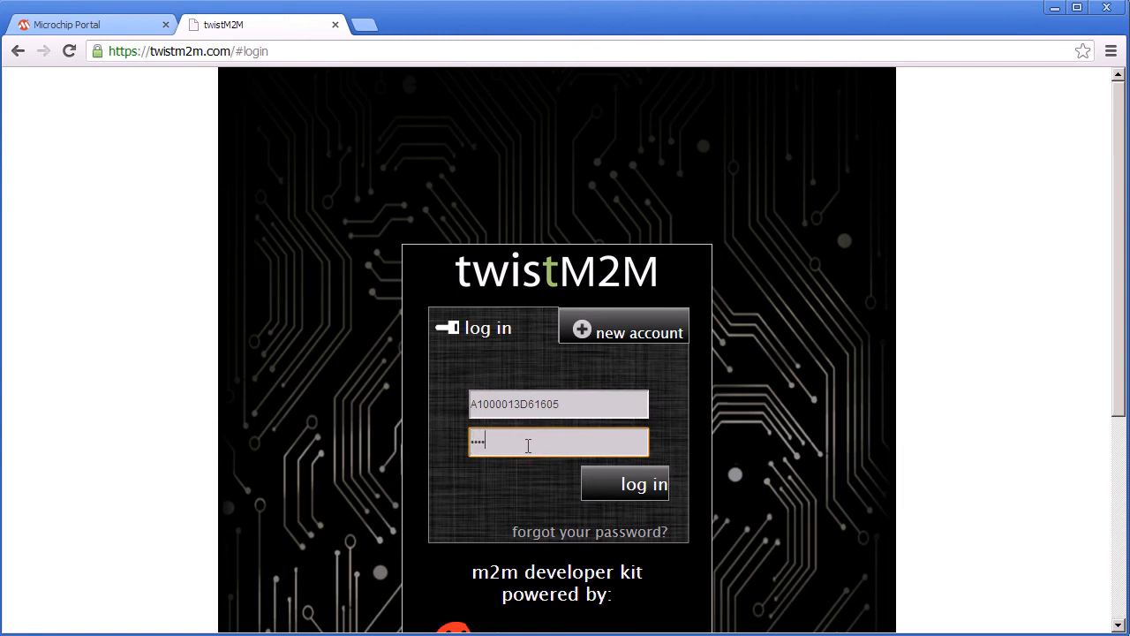
Log in to twistM2M with the password and go to the settings CIK field
type("password")
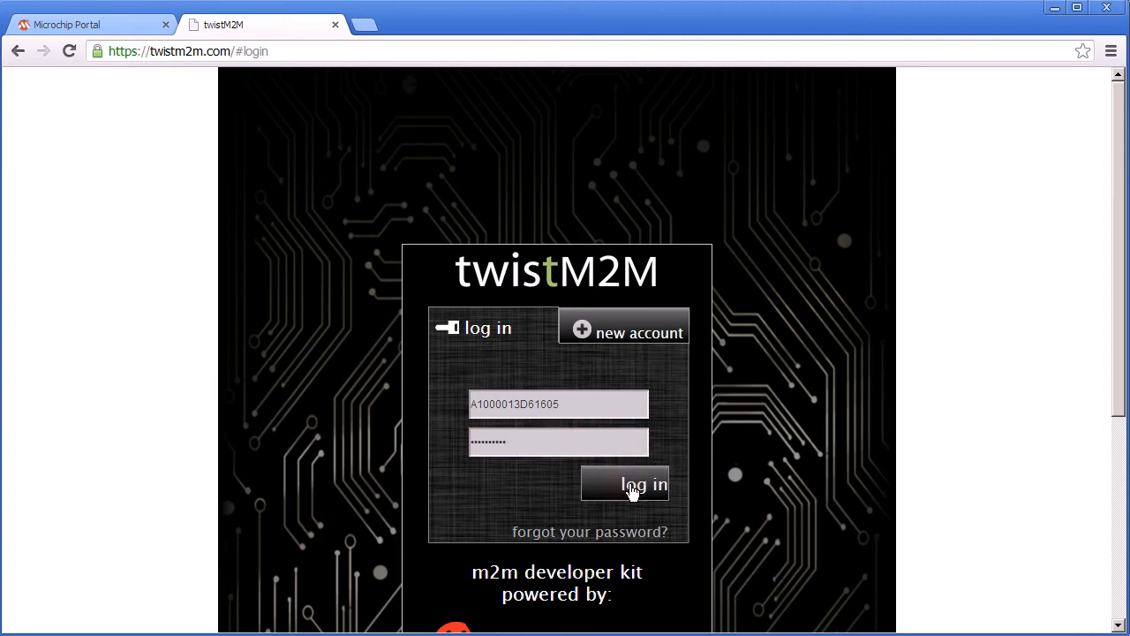
left_click(625, 484)
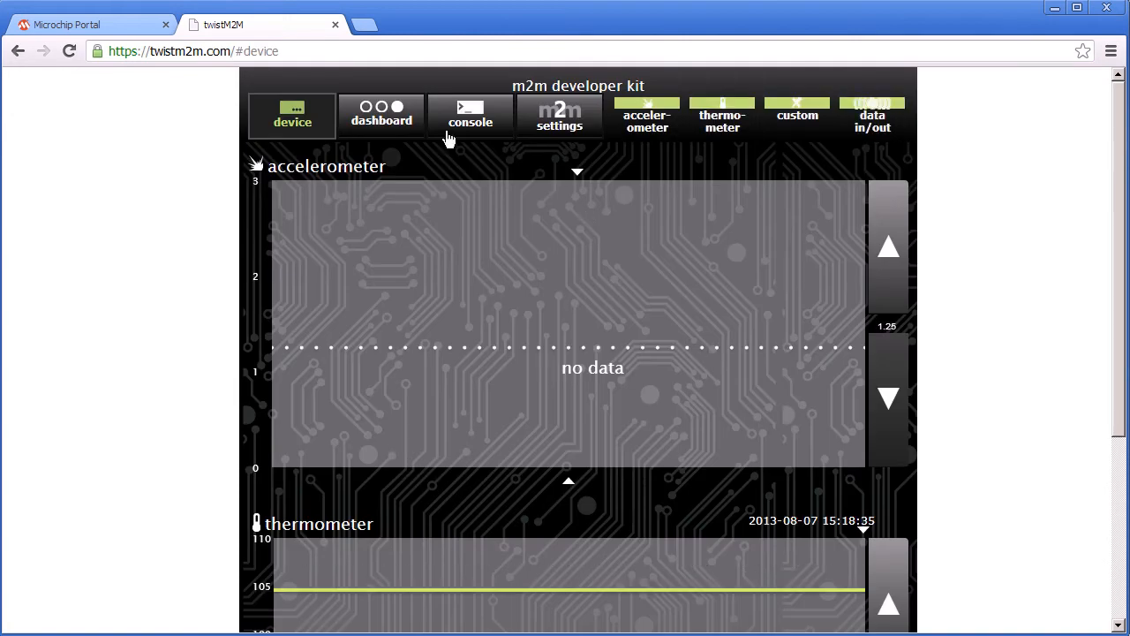
left_click(558, 115)
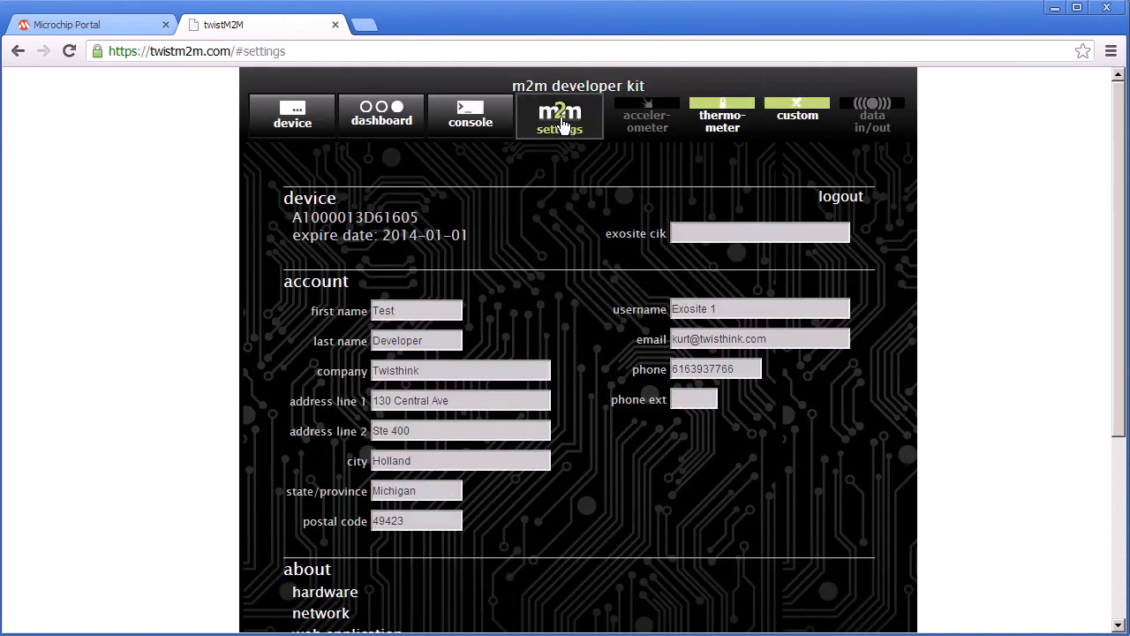
left_click(760, 233)
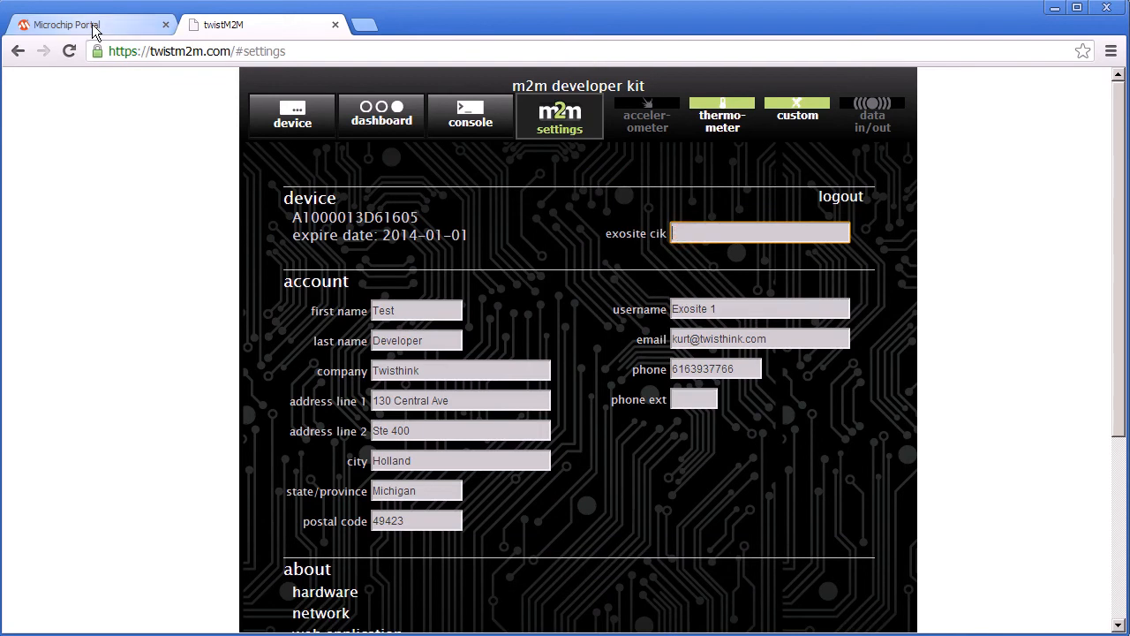
Copy the device CIK from the portal confirmation page and return to twistM2M settings
left_click(88, 25)
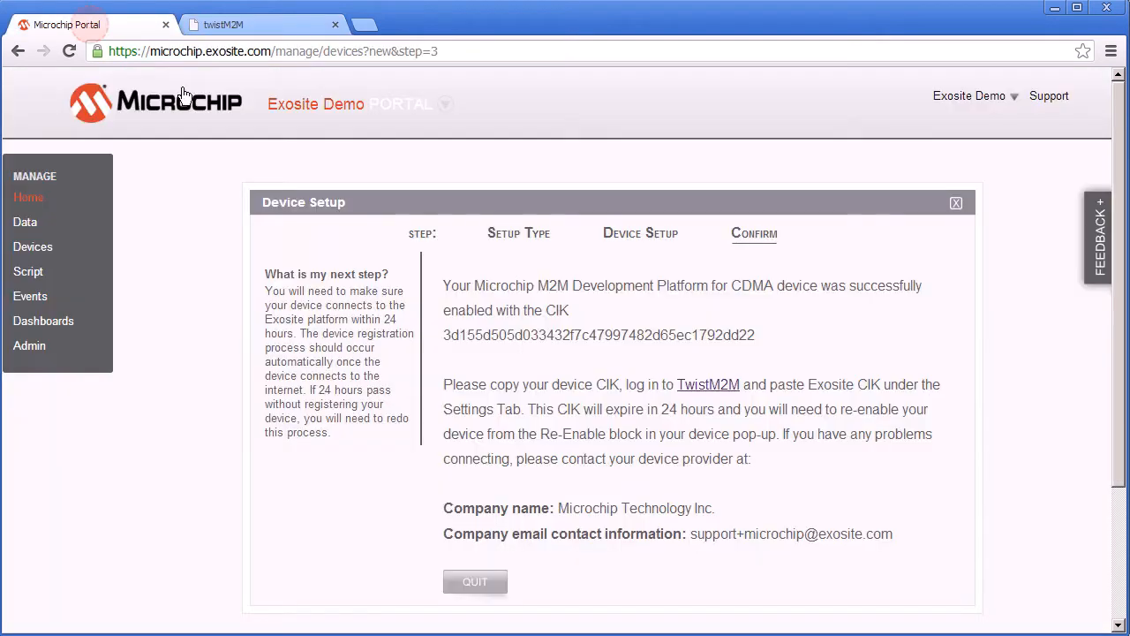
triple_click(599, 333)
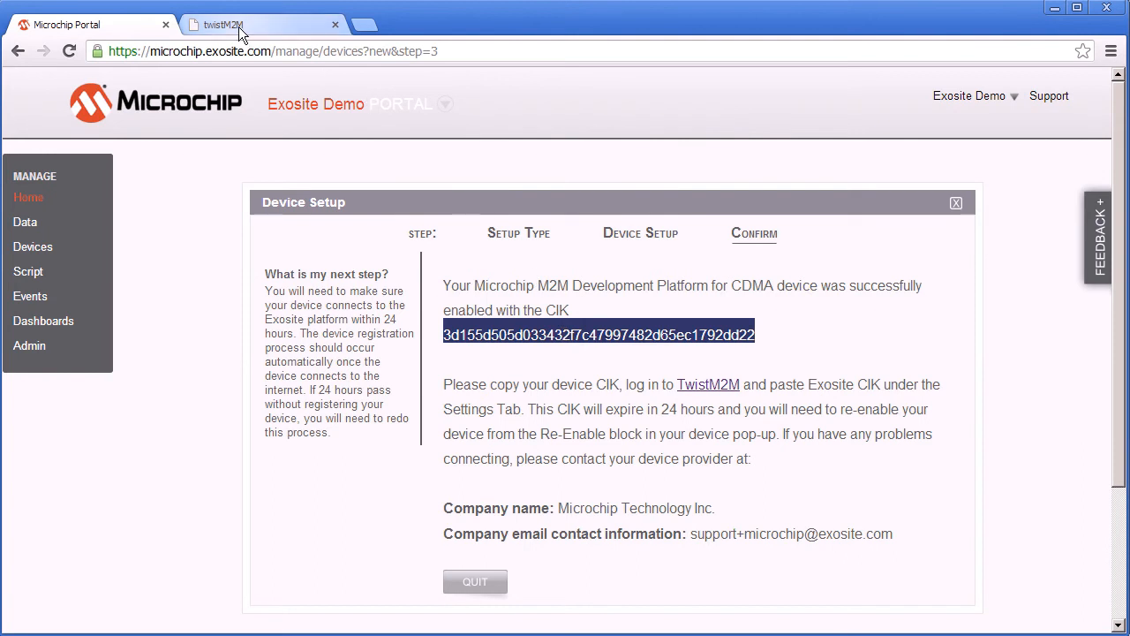
left_click(256, 25)
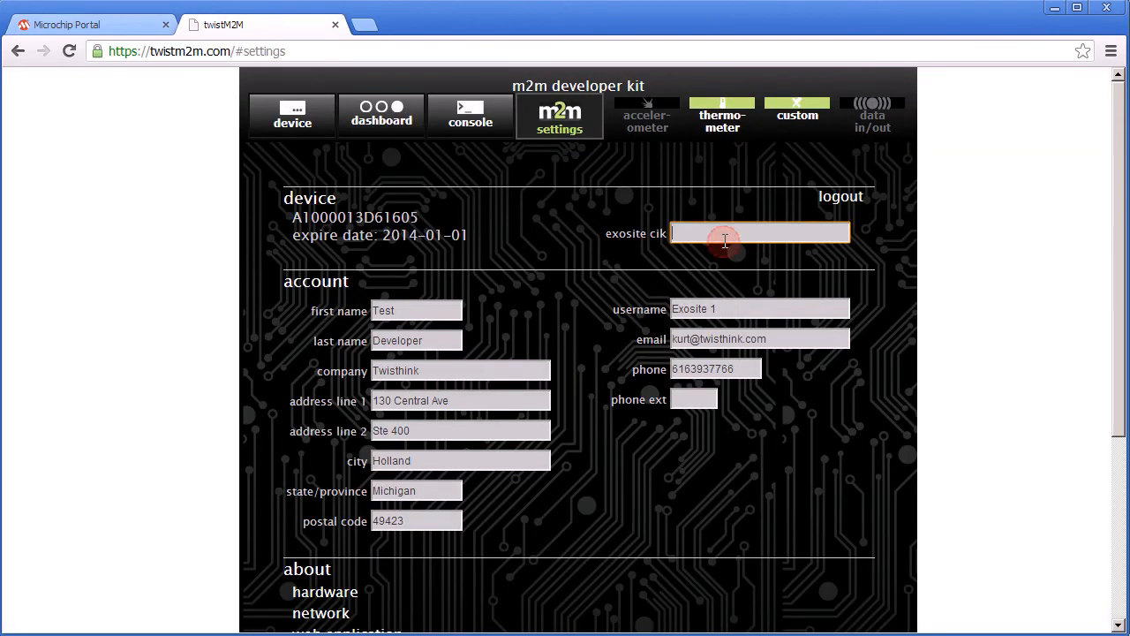
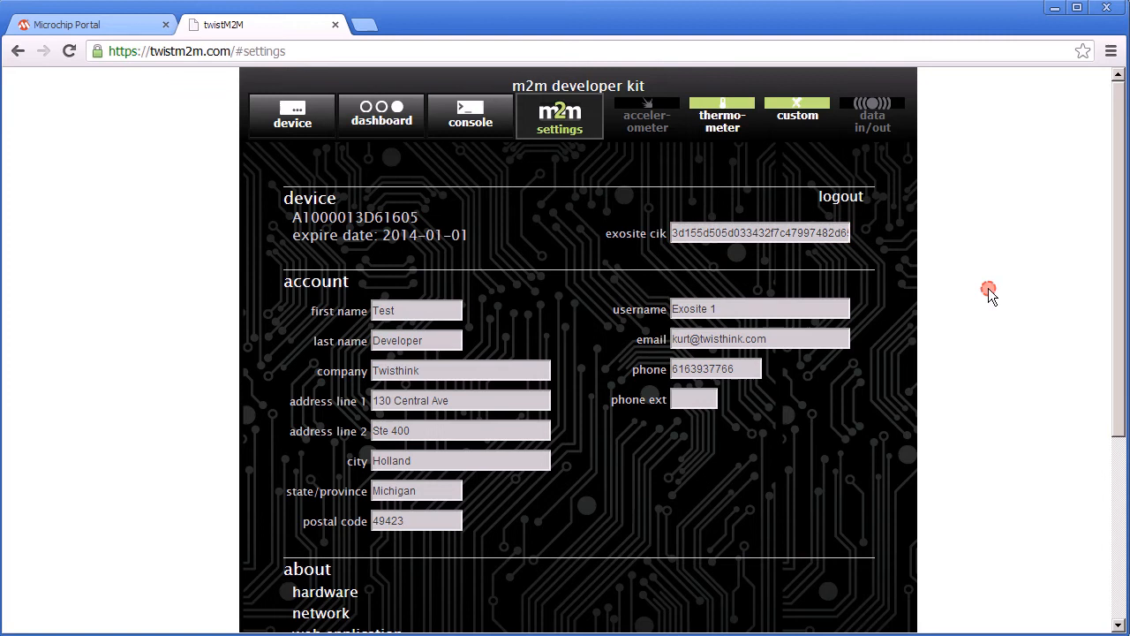
scroll("down", 3)
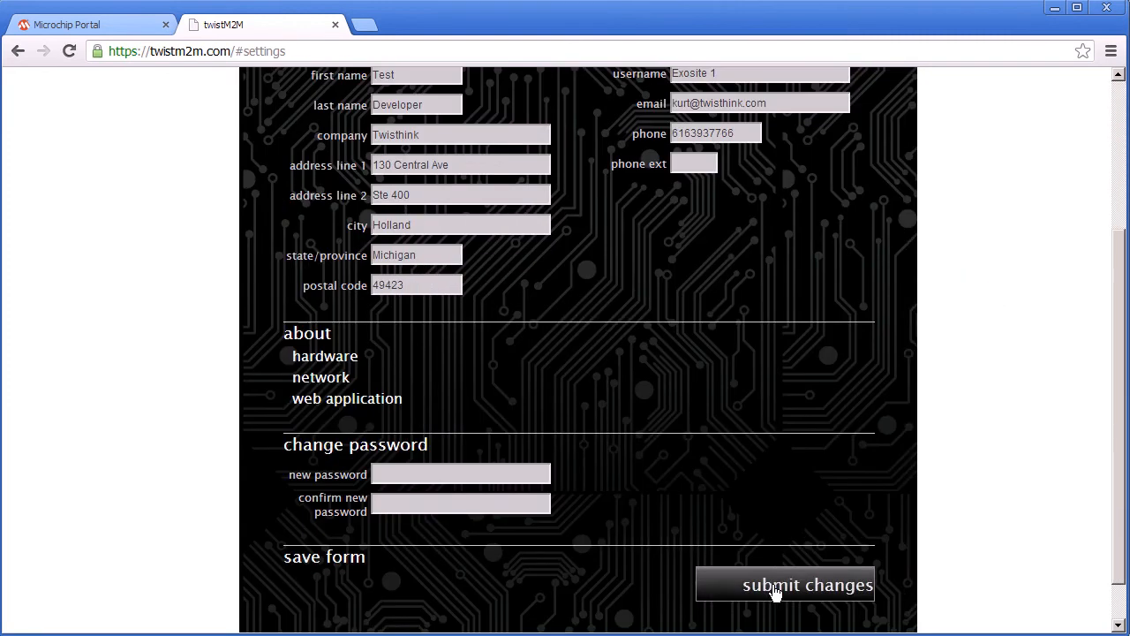
left_click(784, 584)
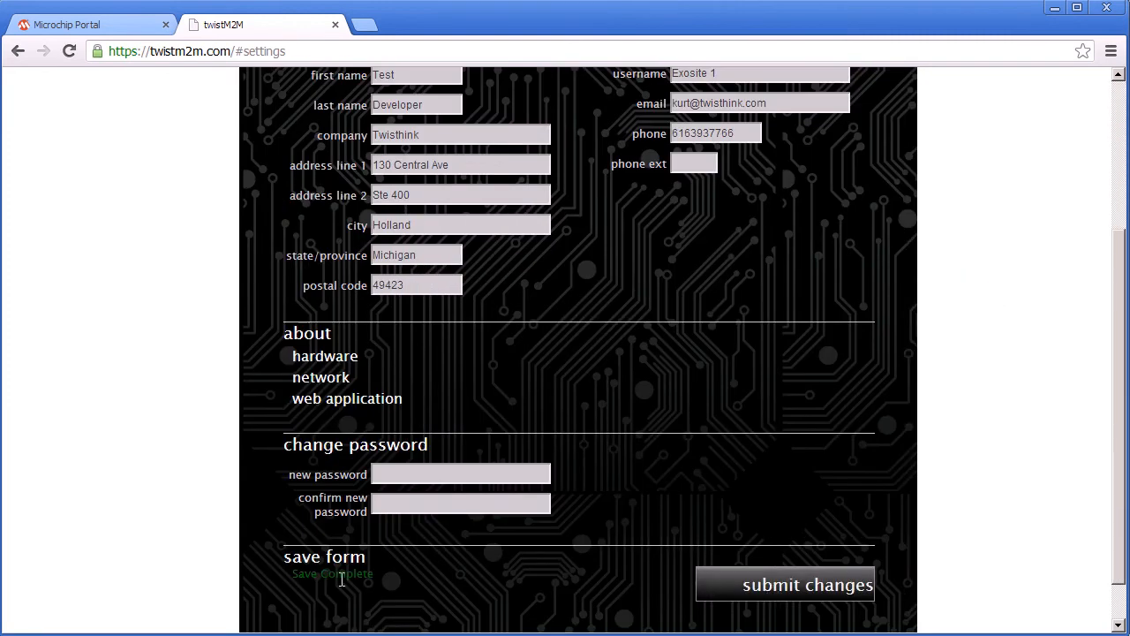
scroll("up", 3)
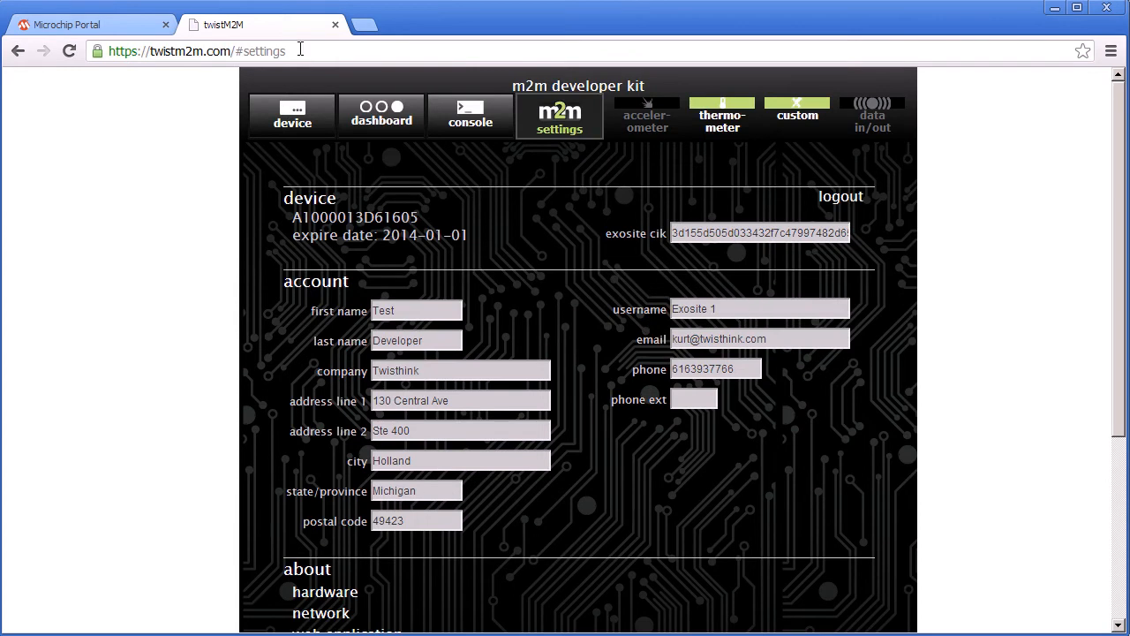
Finish setup in Microchip Portal and return to the home overview listing the demo kit
left_click(92, 25)
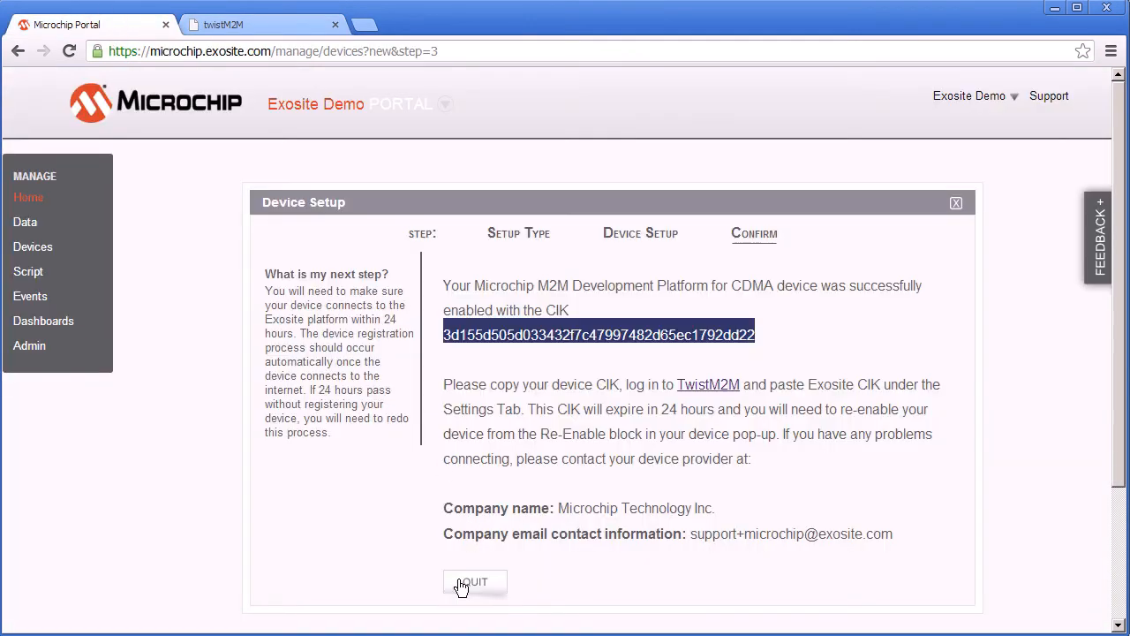
left_click(475, 583)
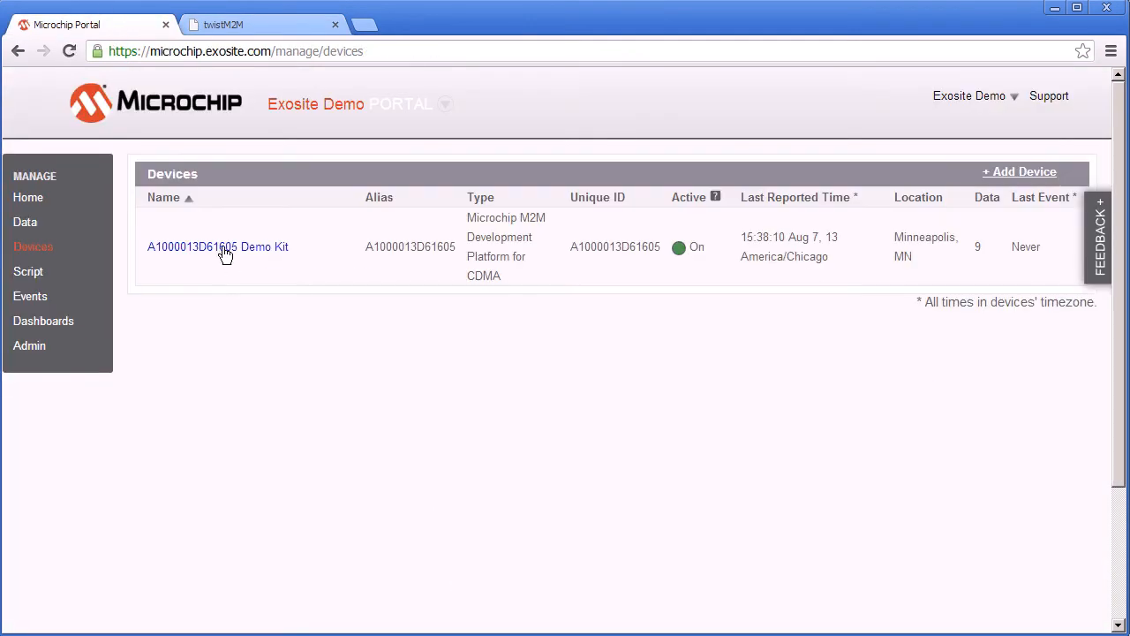
left_click(29, 198)
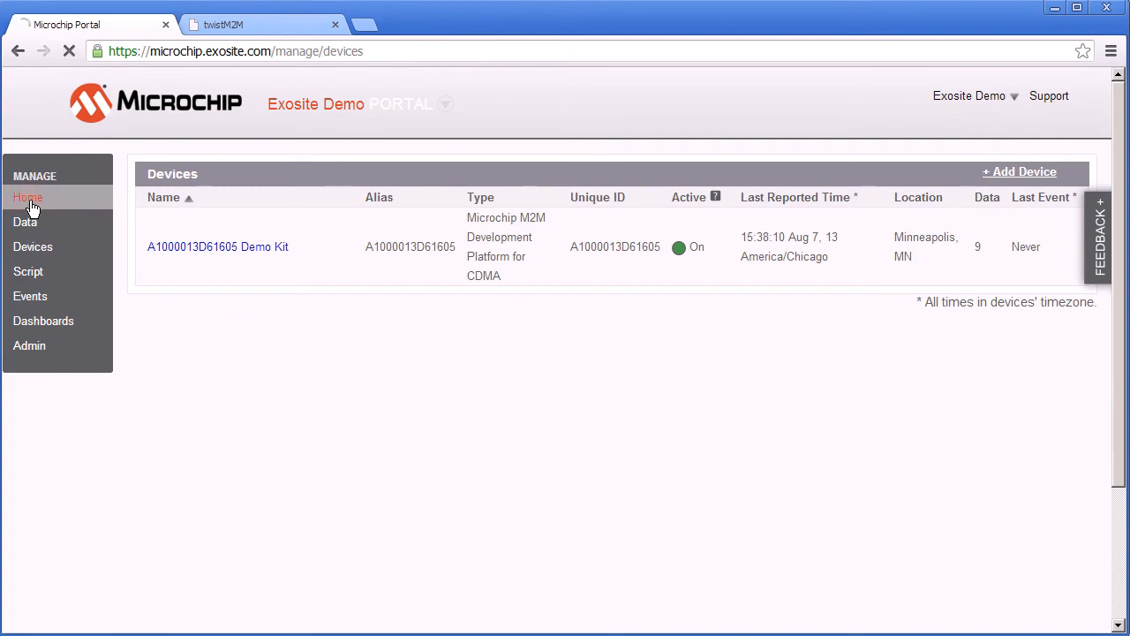
left_click(28, 198)
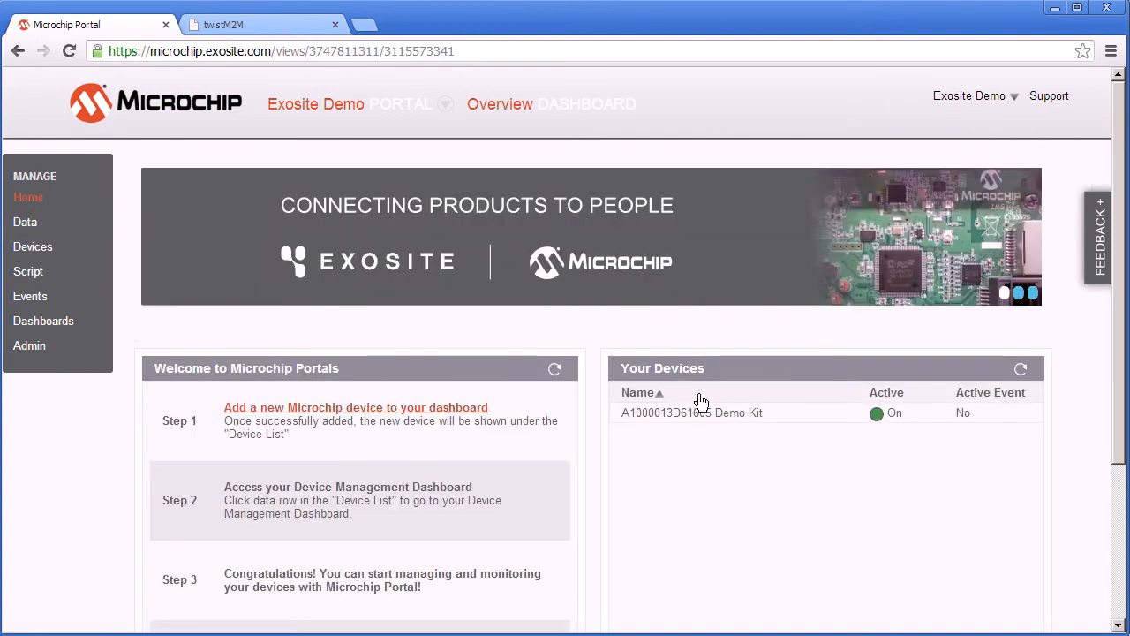
mouse_move(751, 415)
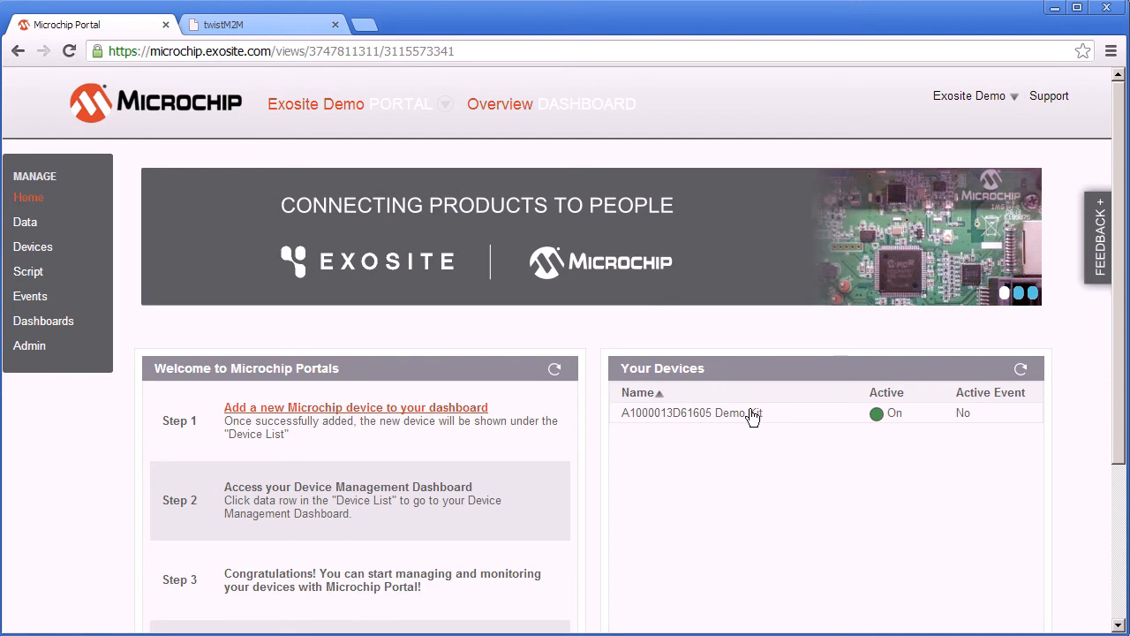
View the A1000013D61605 Demo Kit dashboard widgets and refresh its Temperature History chart
left_click(707, 413)
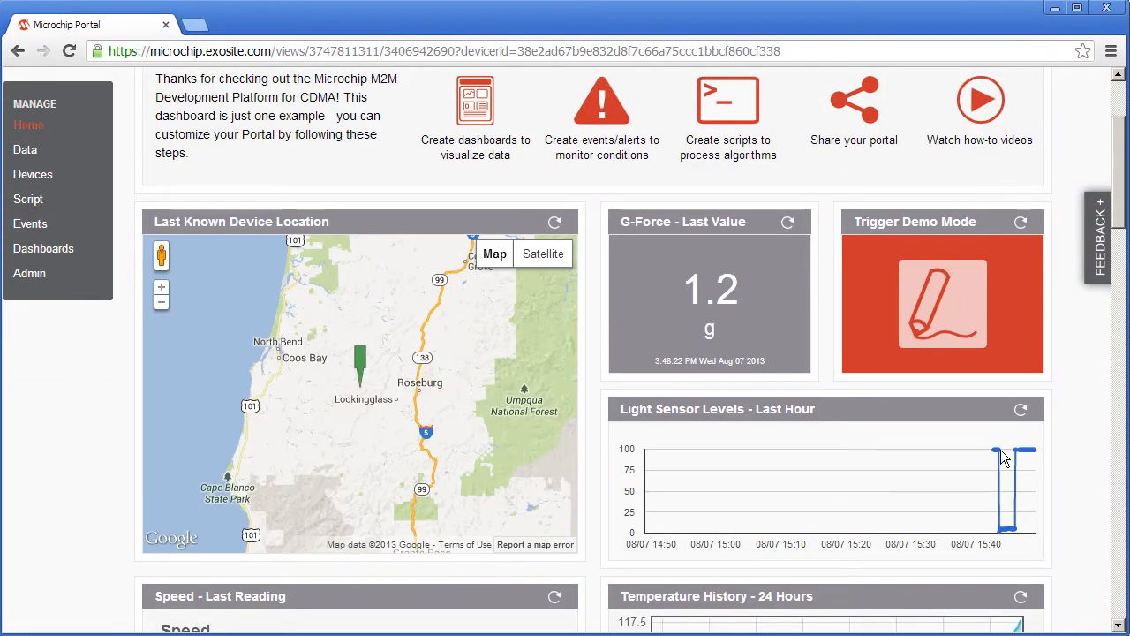
scroll("down", 3)
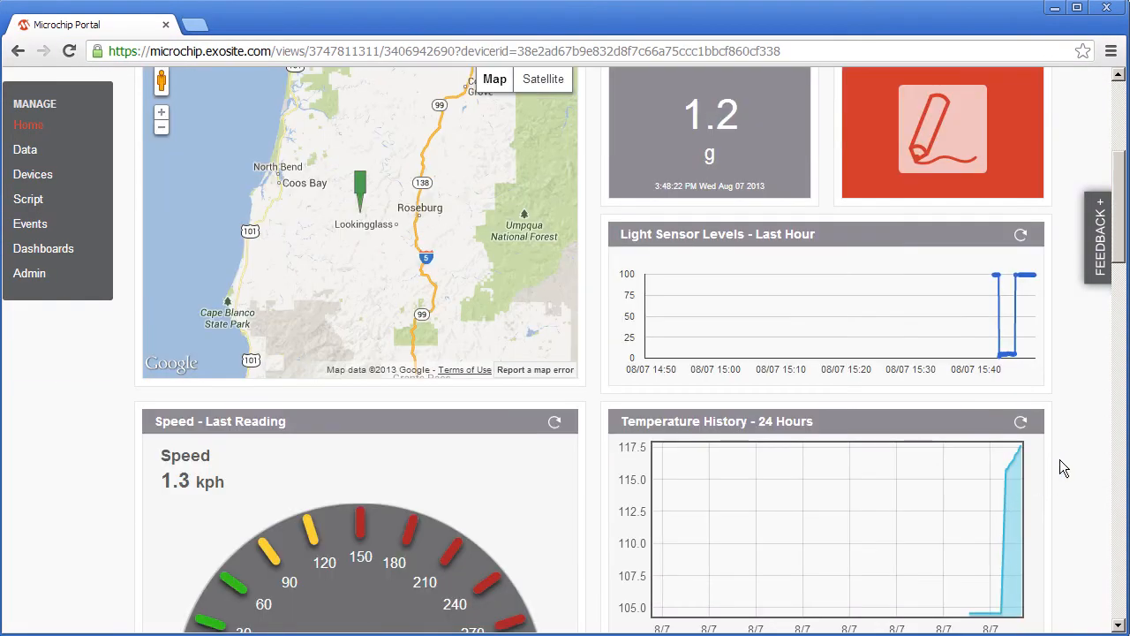
scroll("down", 3)
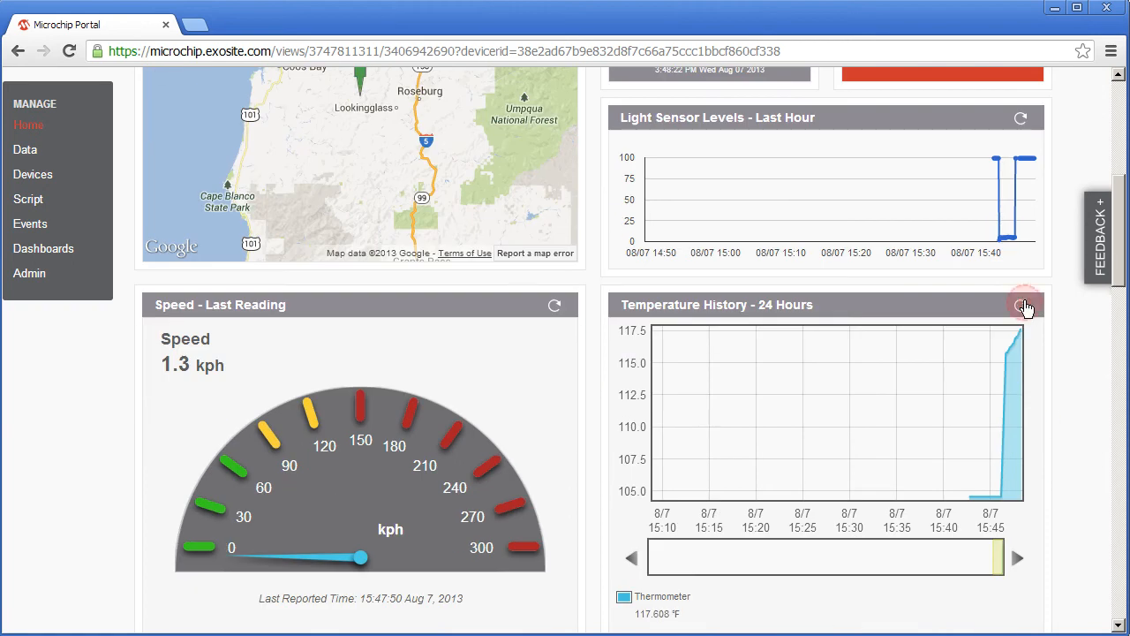
left_click(1021, 304)
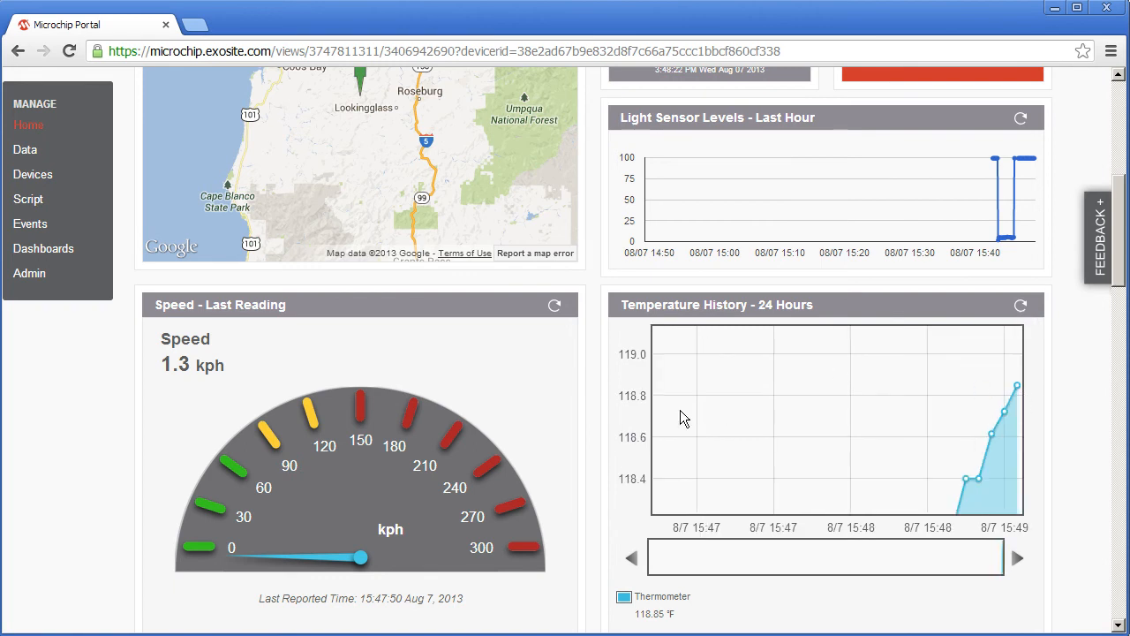
scroll("up", 3)
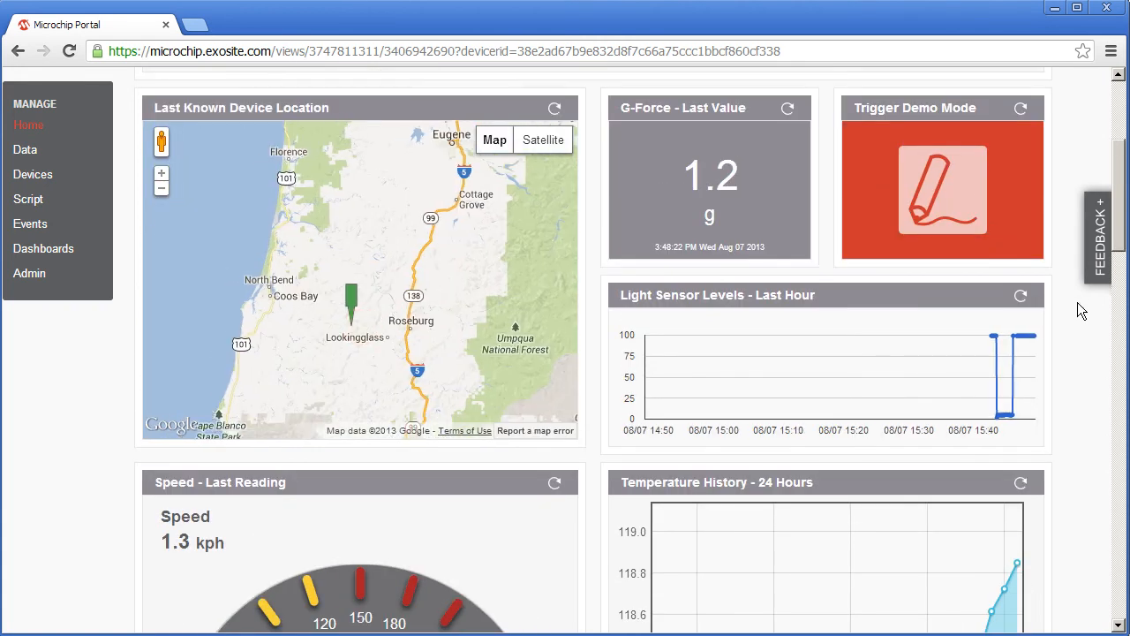
scroll("up", 3)
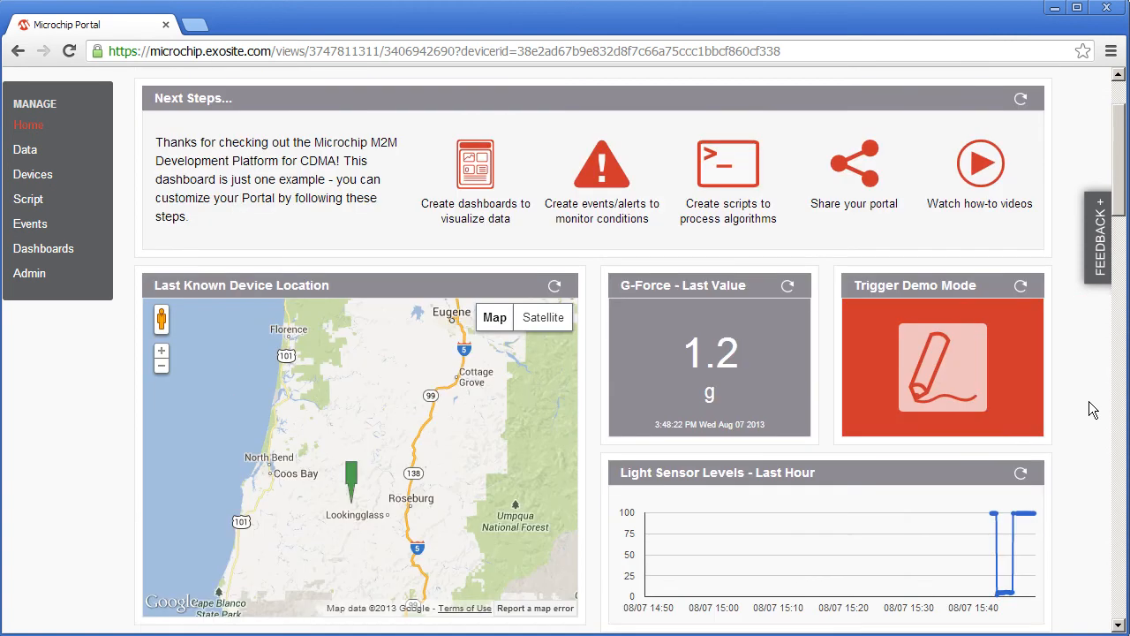
mouse_move(660, 176)
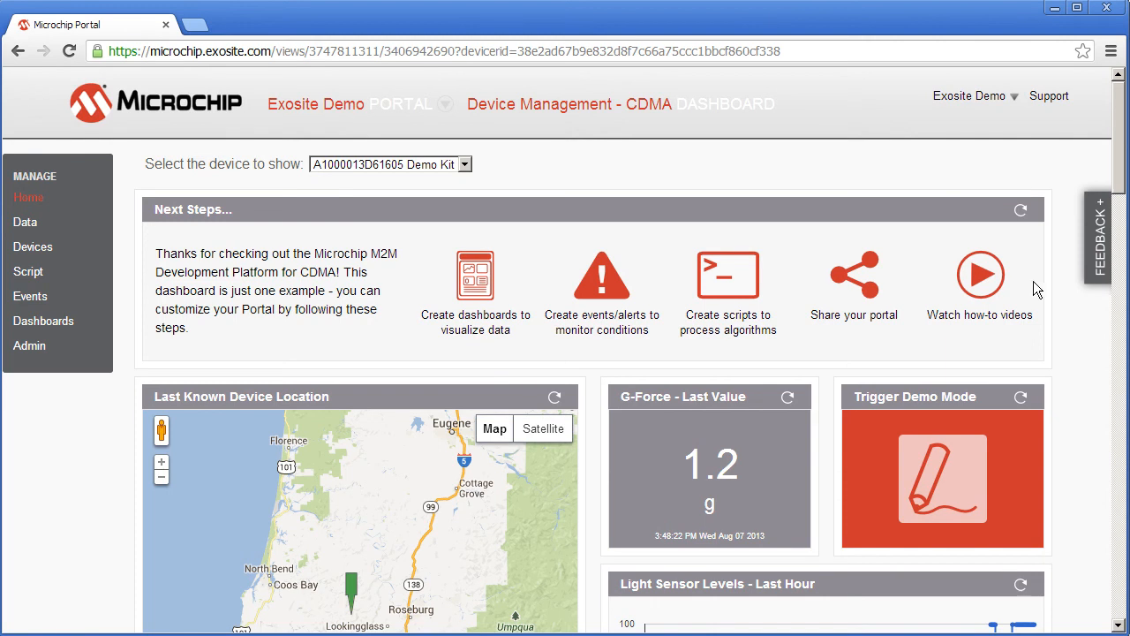
mouse_move(25, 222)
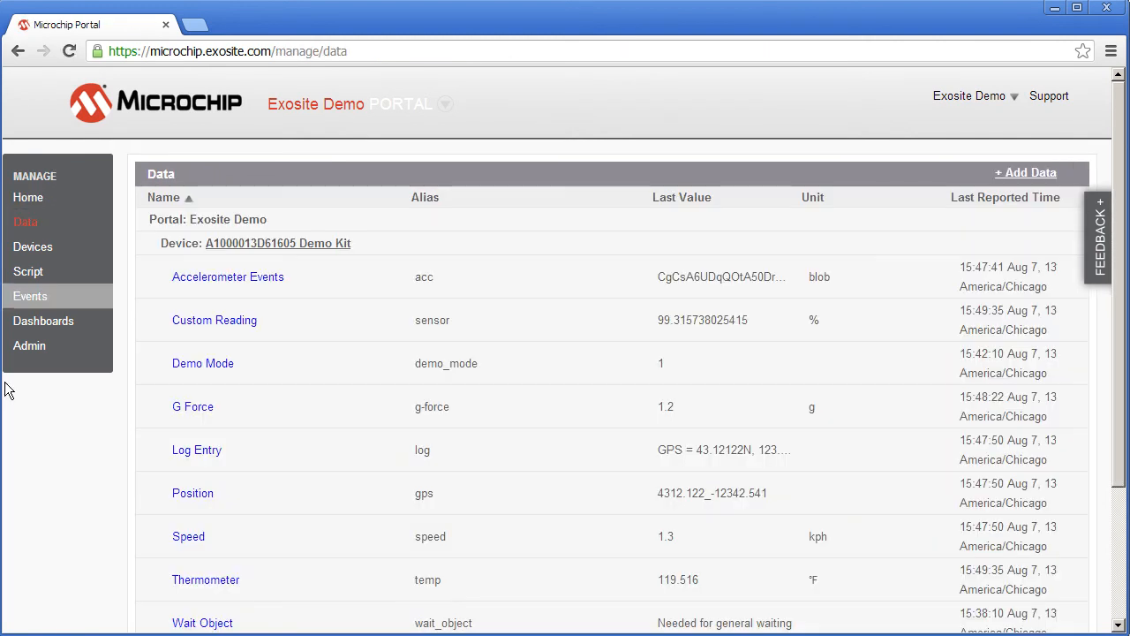
Browse the data sources list, view the demo kit's Device Information, and close it
scroll("down", 3)
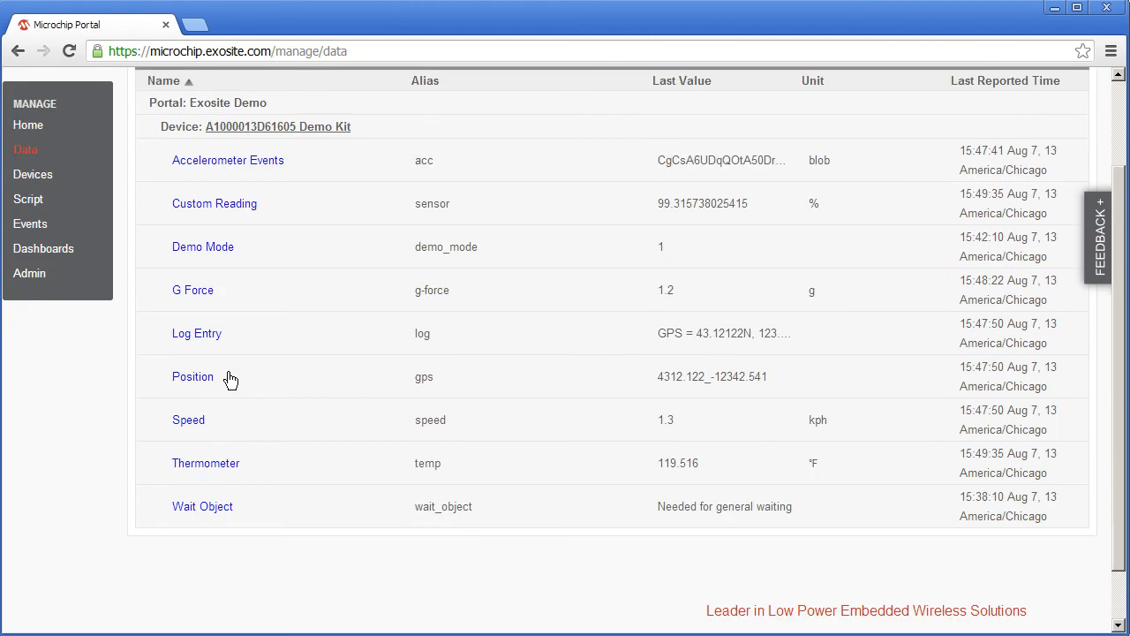
scroll("up", 3)
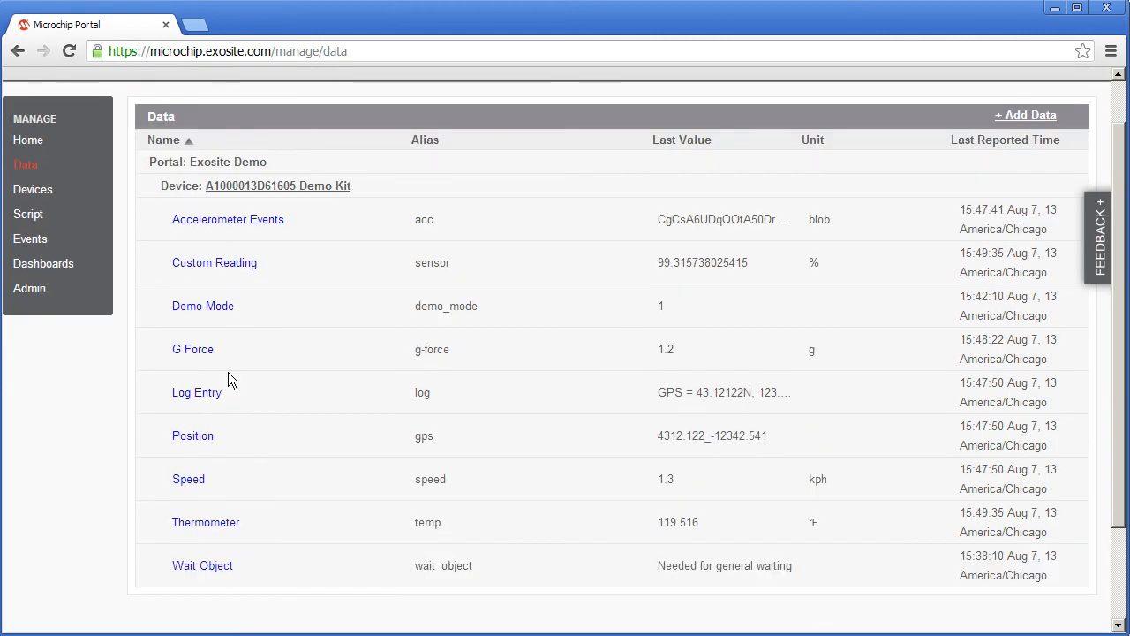
left_click(32, 189)
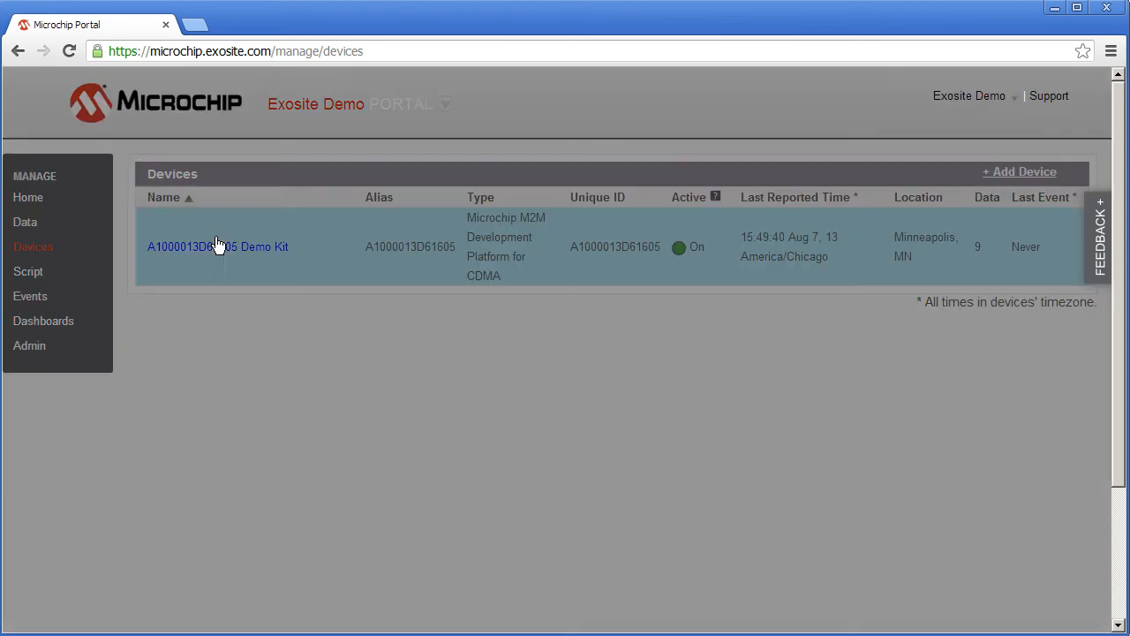
left_click(218, 247)
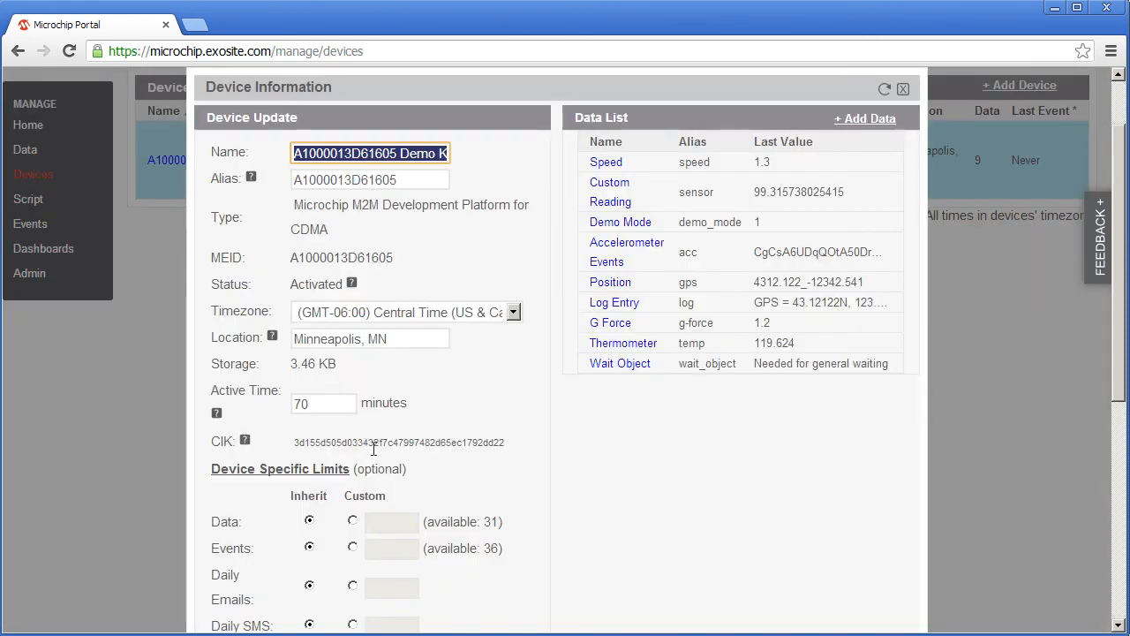
left_click(903, 89)
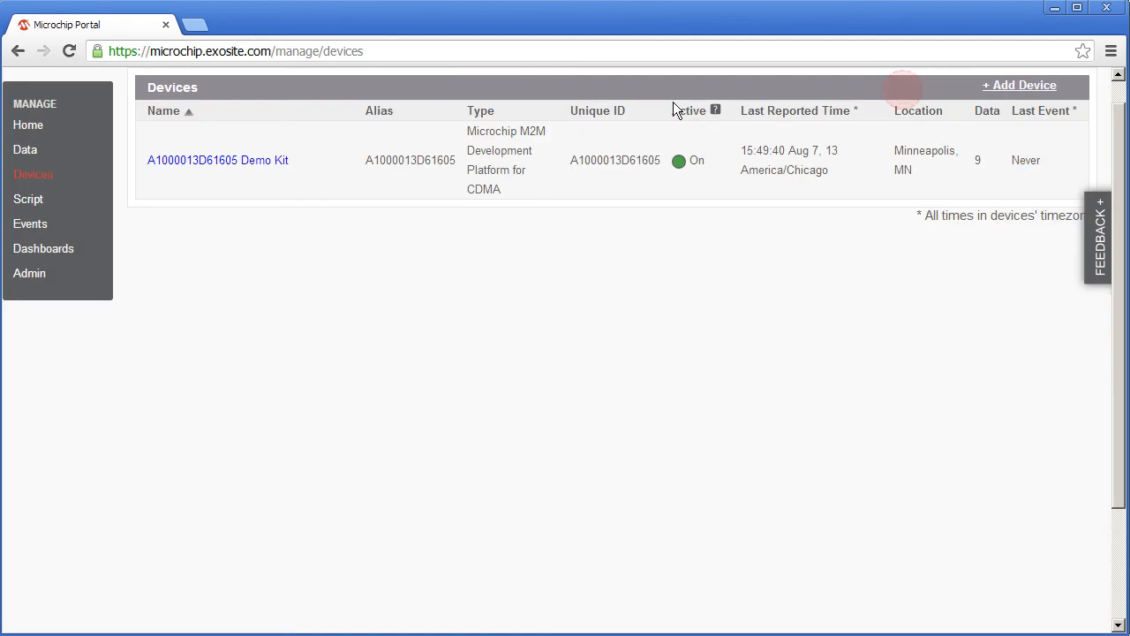
left_click(28, 198)
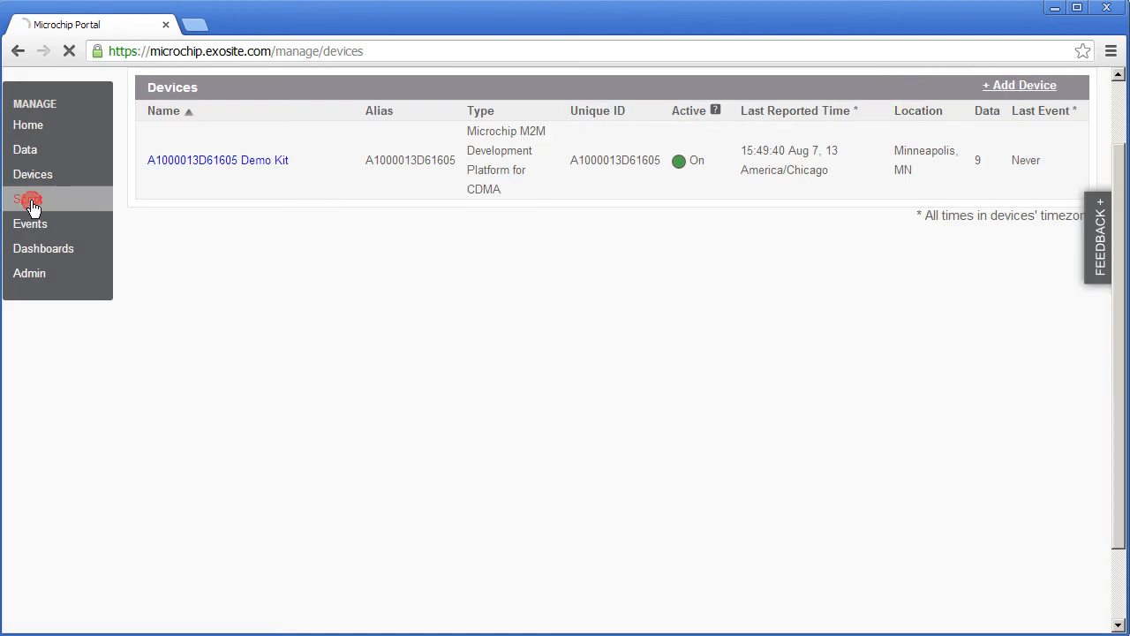
Visit the Script, Events, Dashboards and Admin pages, then return to the home overview
left_click(28, 197)
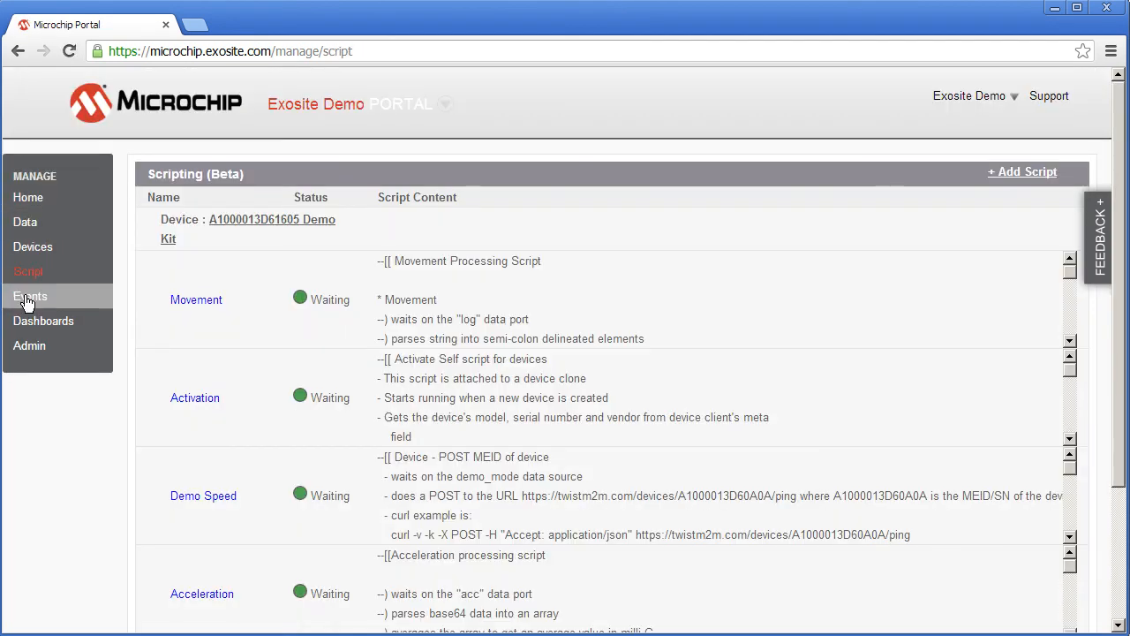
left_click(30, 296)
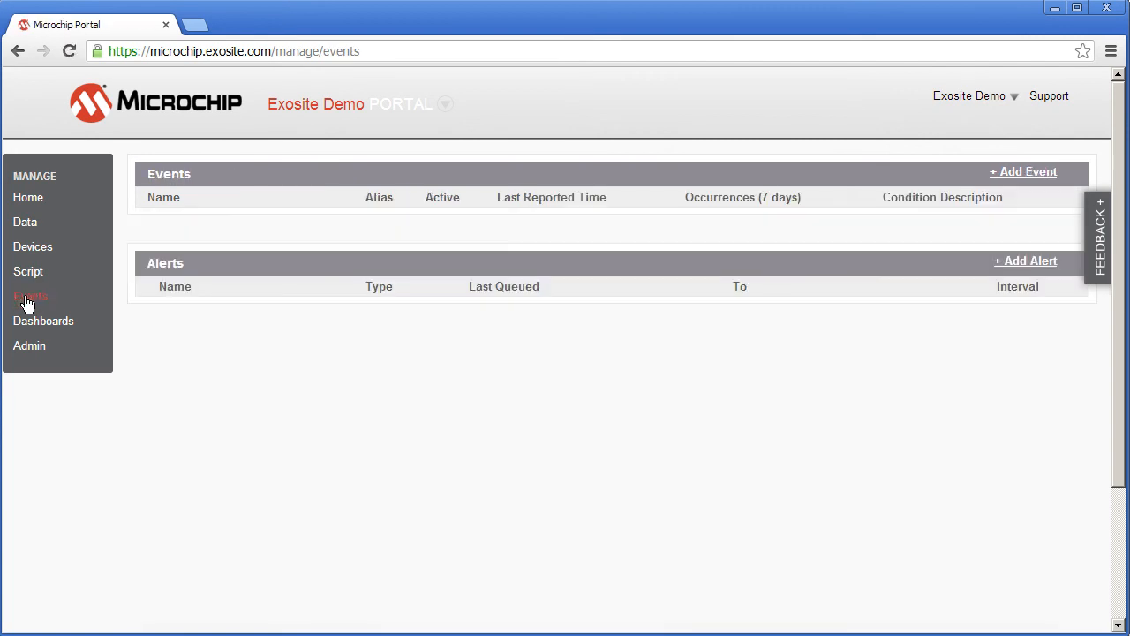
left_click(42, 321)
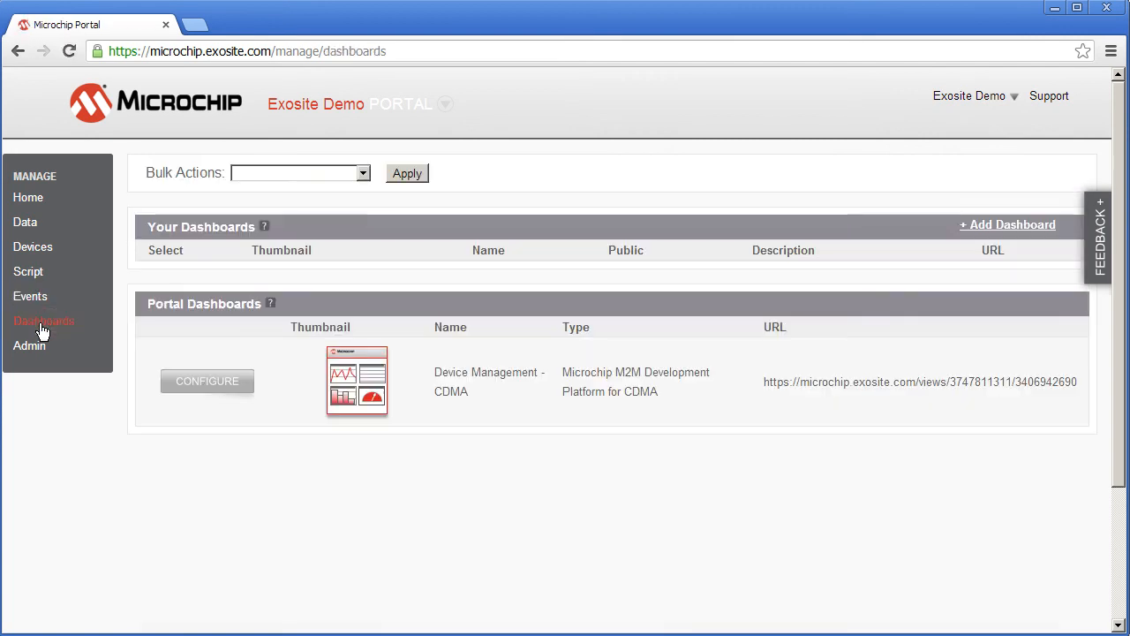
left_click(28, 344)
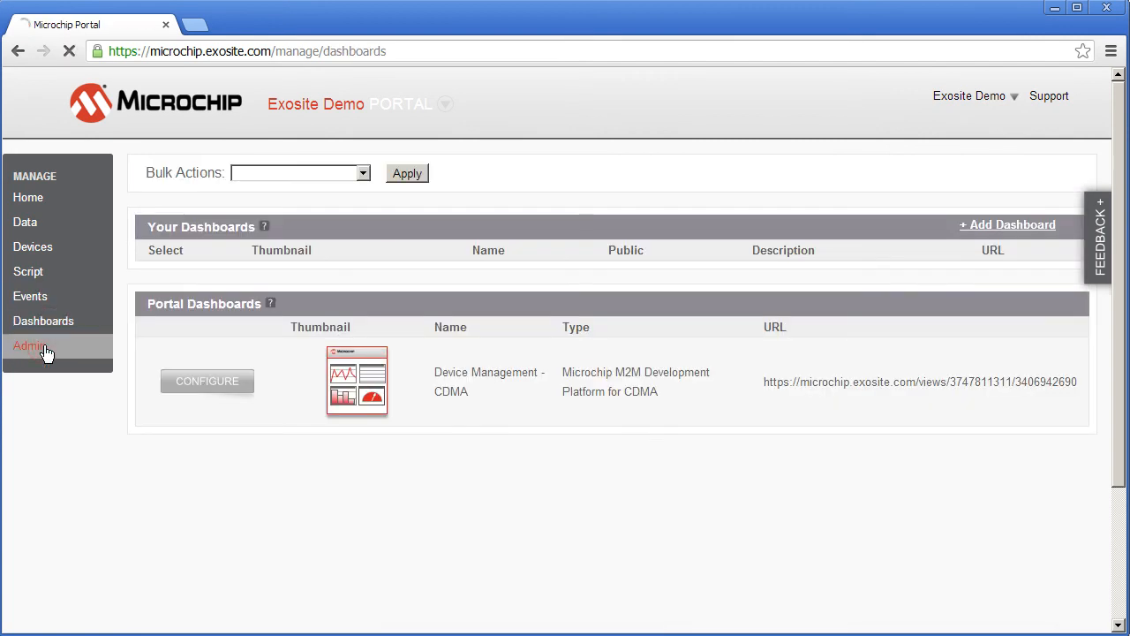
left_click(30, 344)
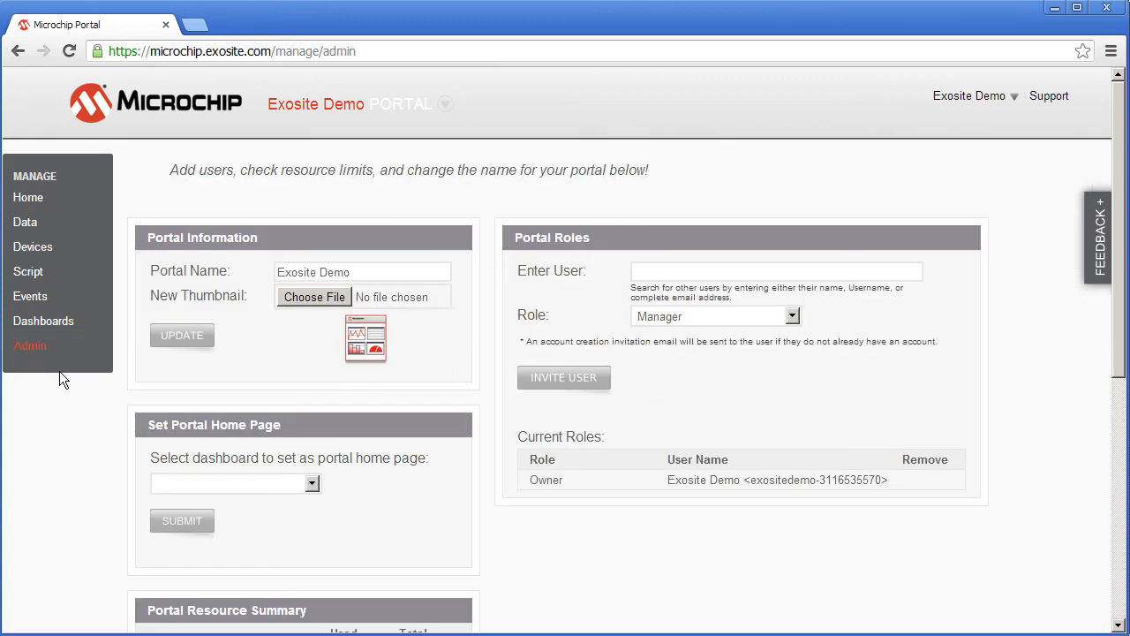
mouse_move(35, 247)
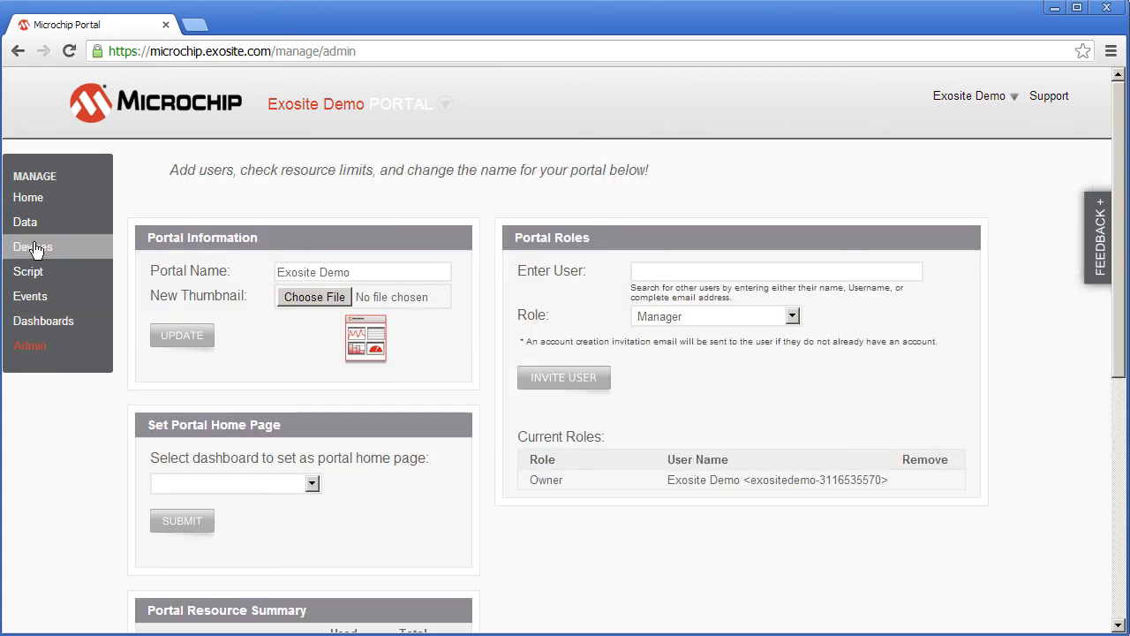
left_click(29, 198)
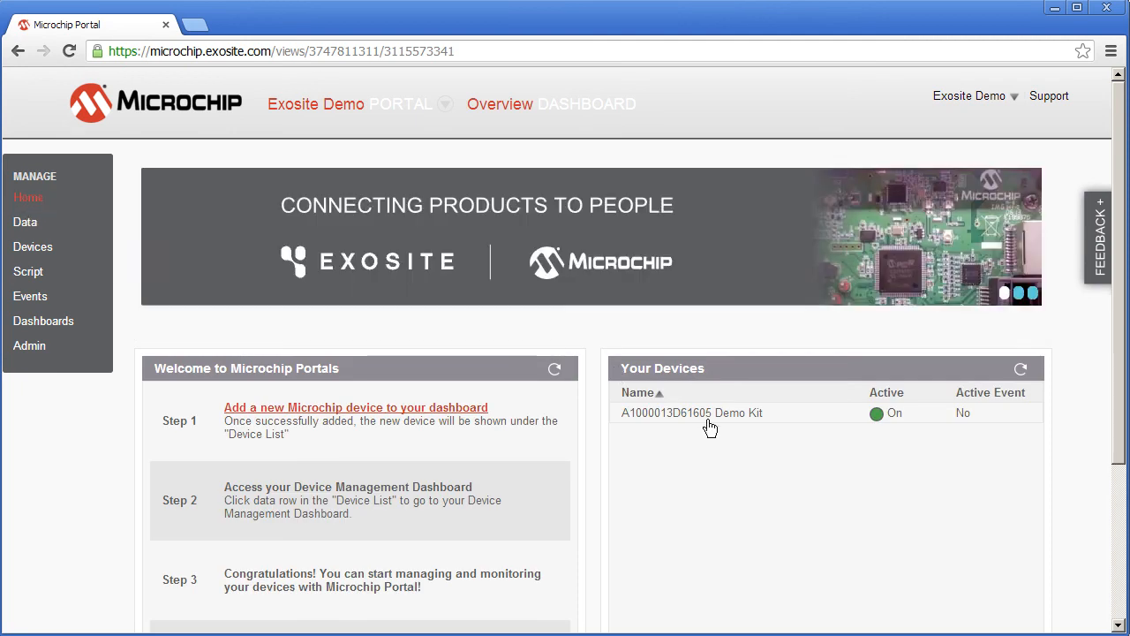
mouse_move(445, 519)
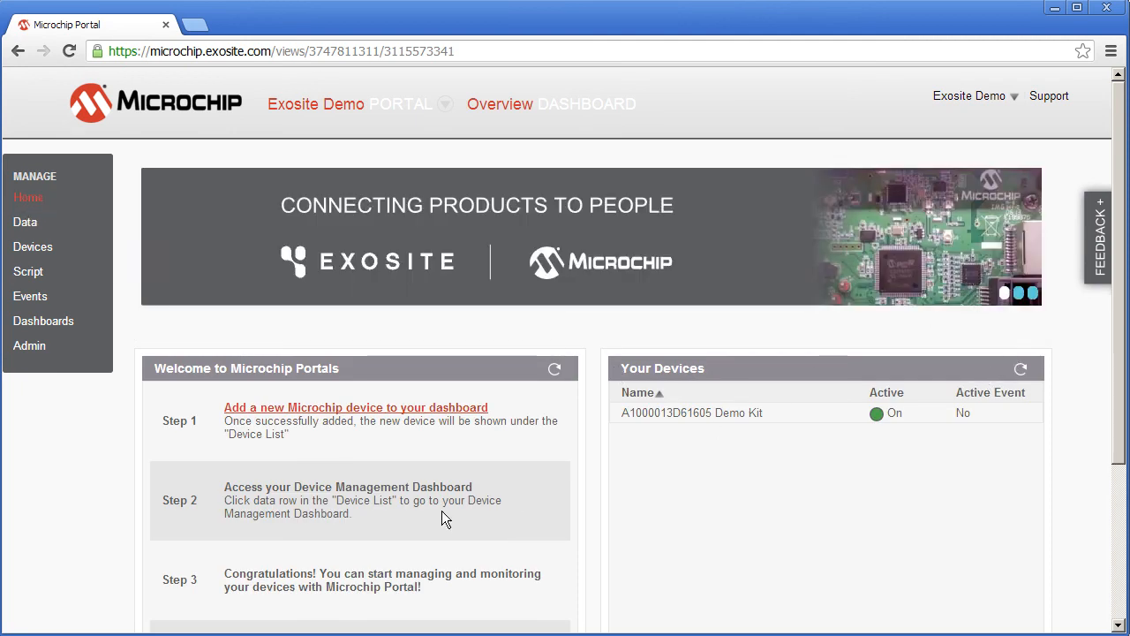
mouse_move(309, 408)
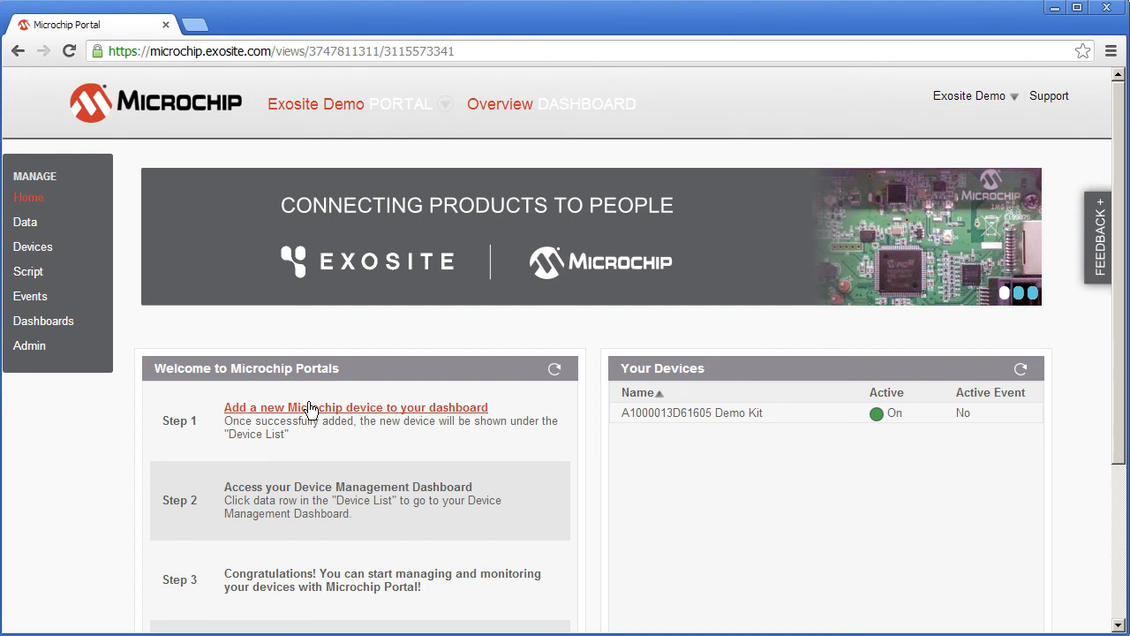